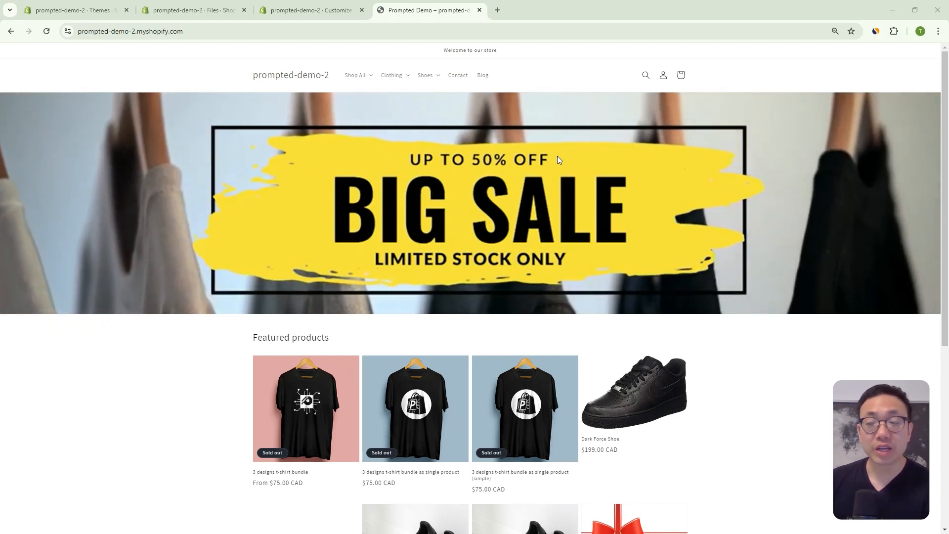
mouse_move(549, 152)
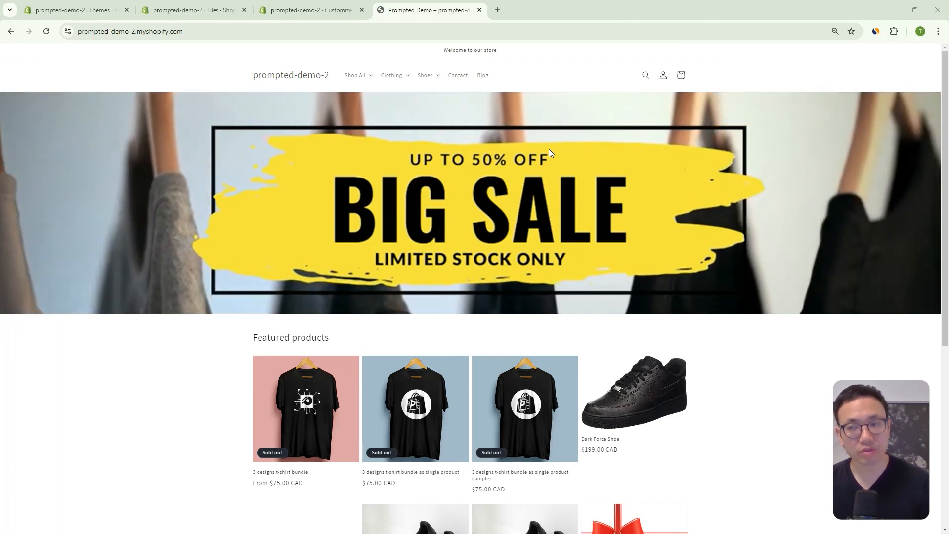
Preview the home page's Video Banner at mobile size with its mobile video settings in view.
left_click(311, 10)
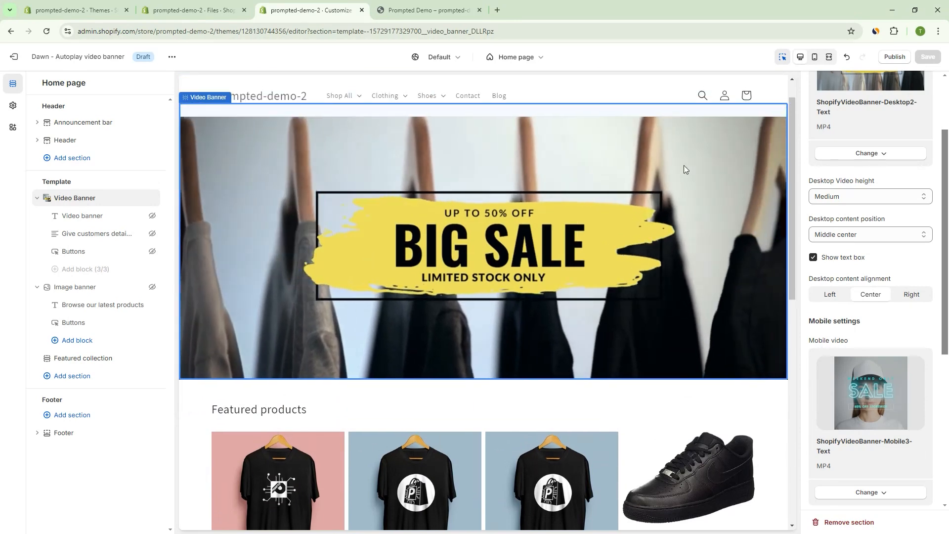
mouse_move(813, 56)
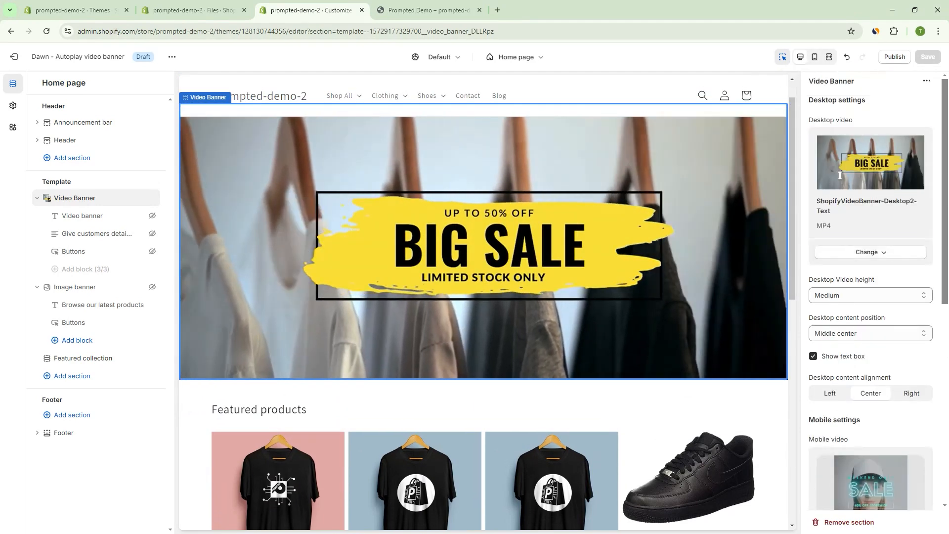
scroll("down", 3)
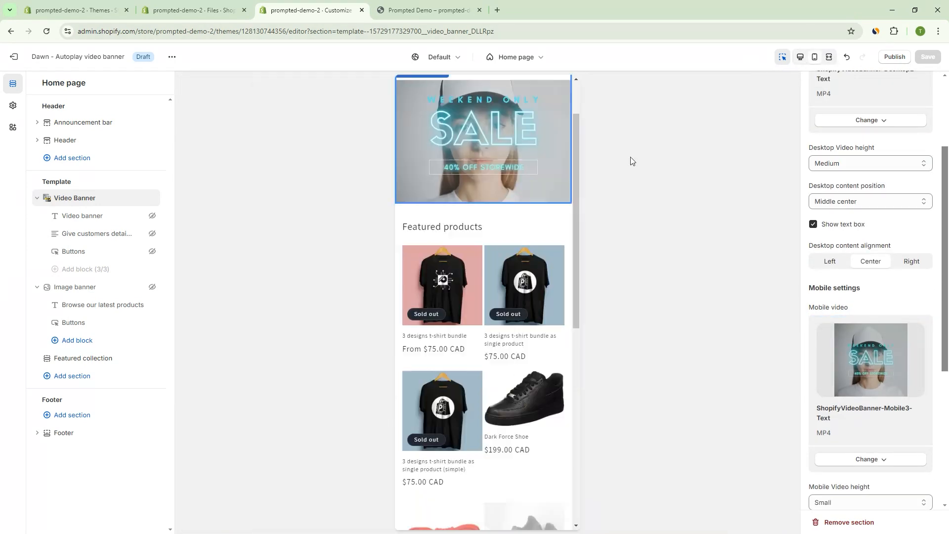
left_click(814, 56)
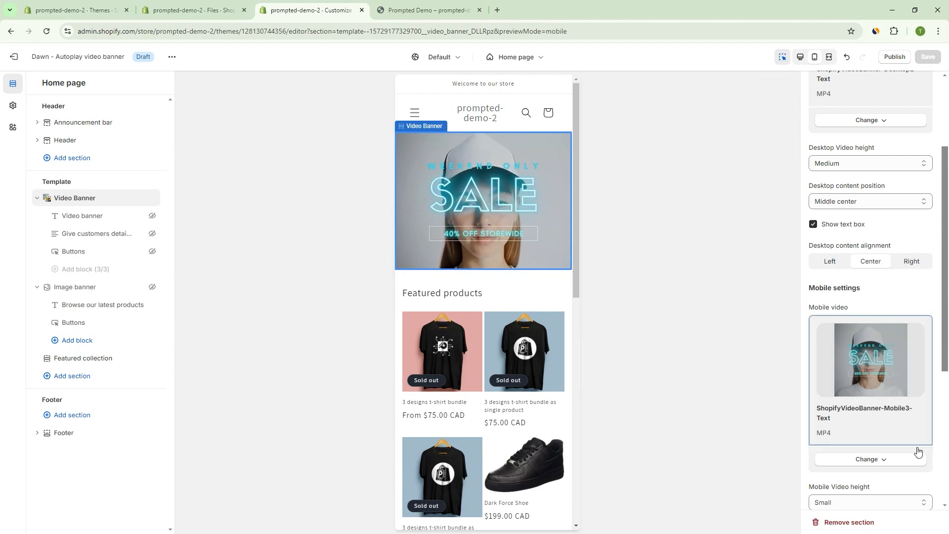
Replace the mobile video with the BIG SALE clip, then remove it so no mobile video is set.
left_click(869, 459)
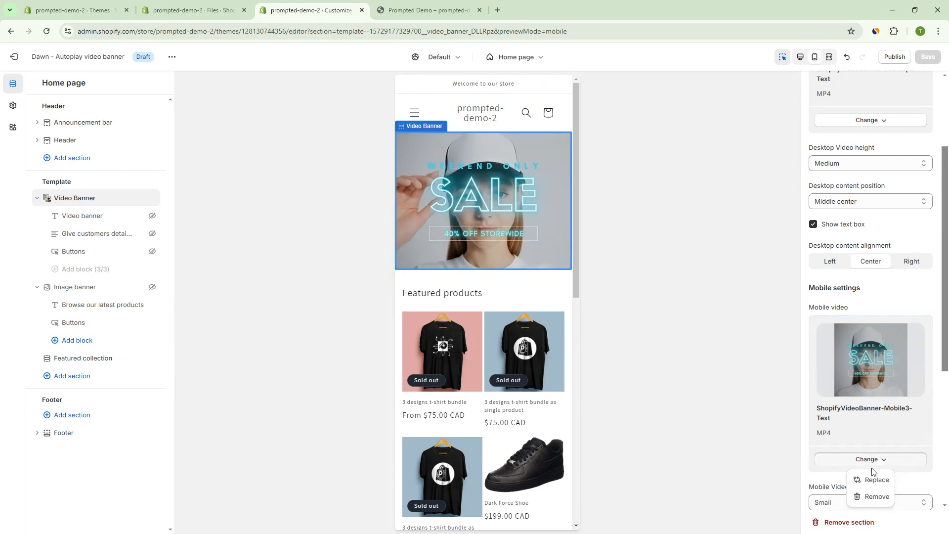
left_click(877, 480)
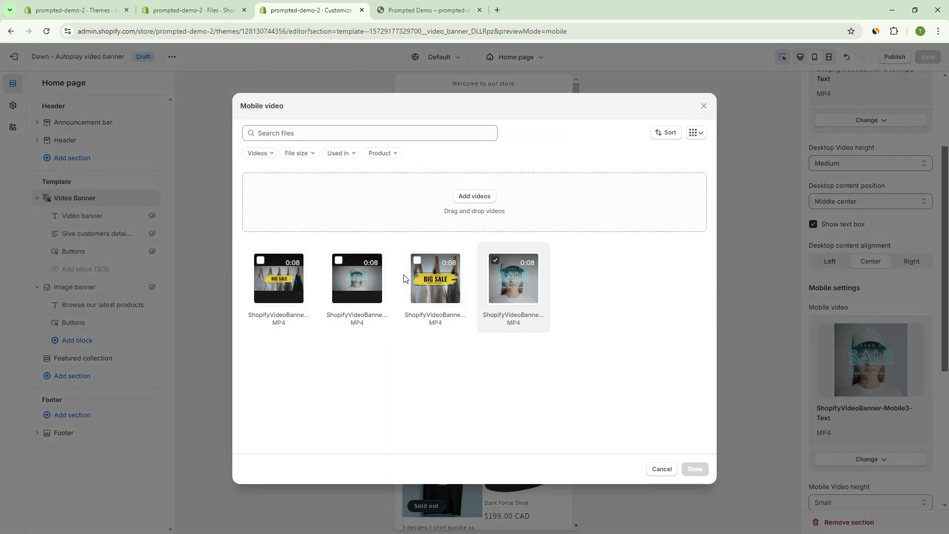
left_click(694, 469)
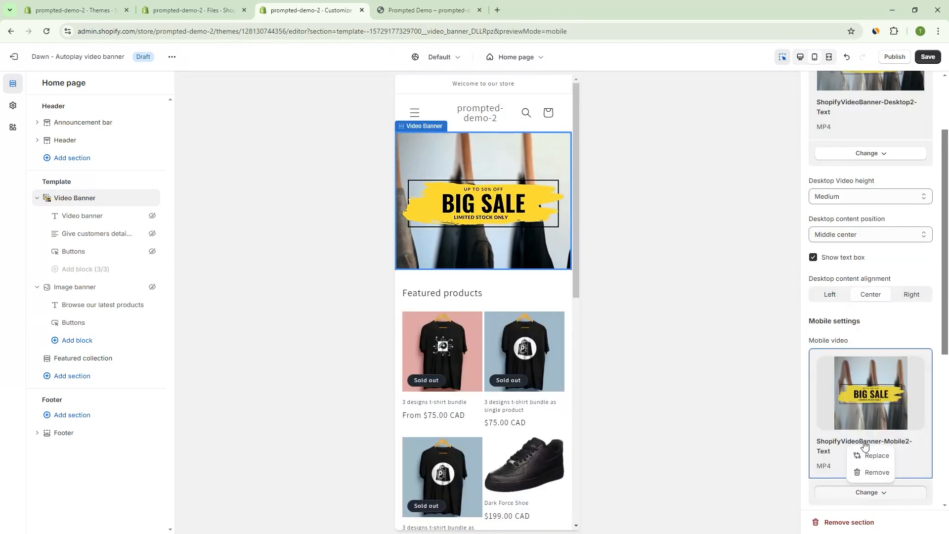
left_click(876, 474)
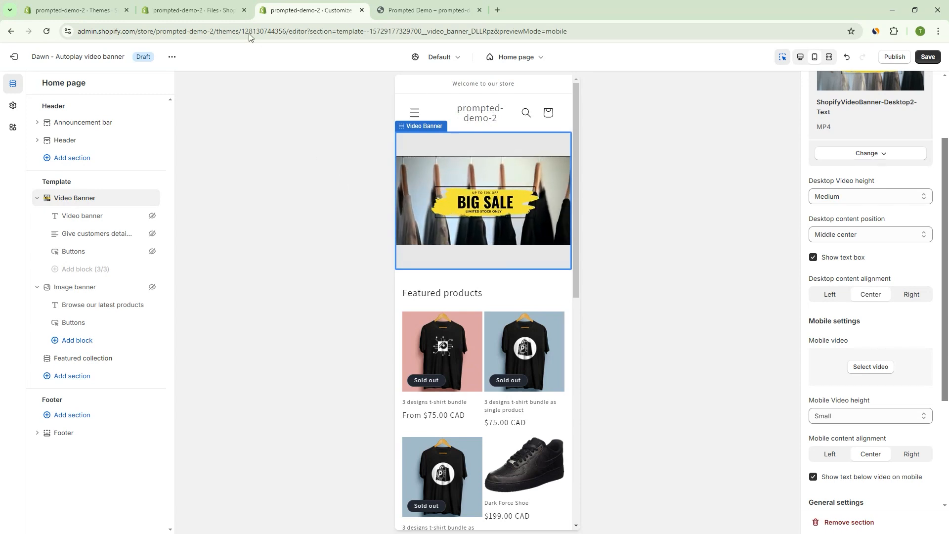
left_click(191, 10)
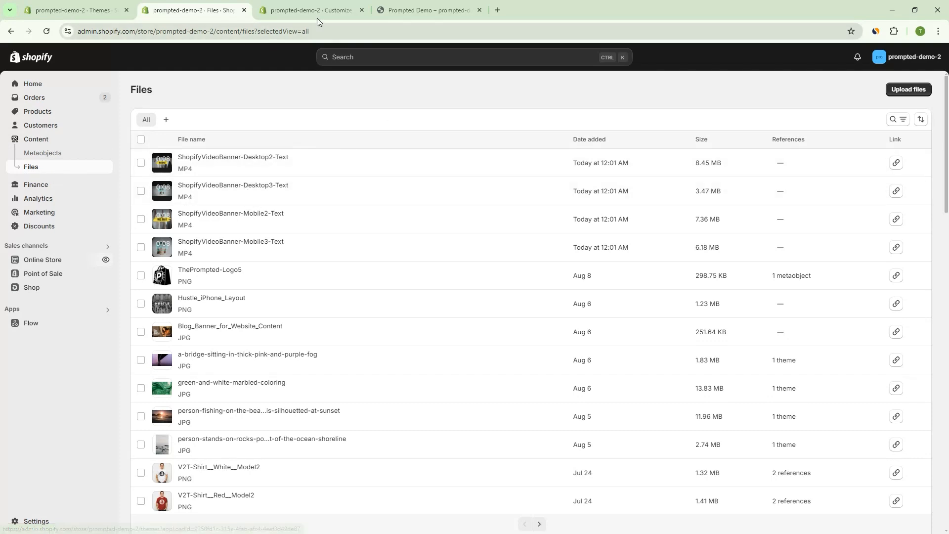
mouse_move(245, 228)
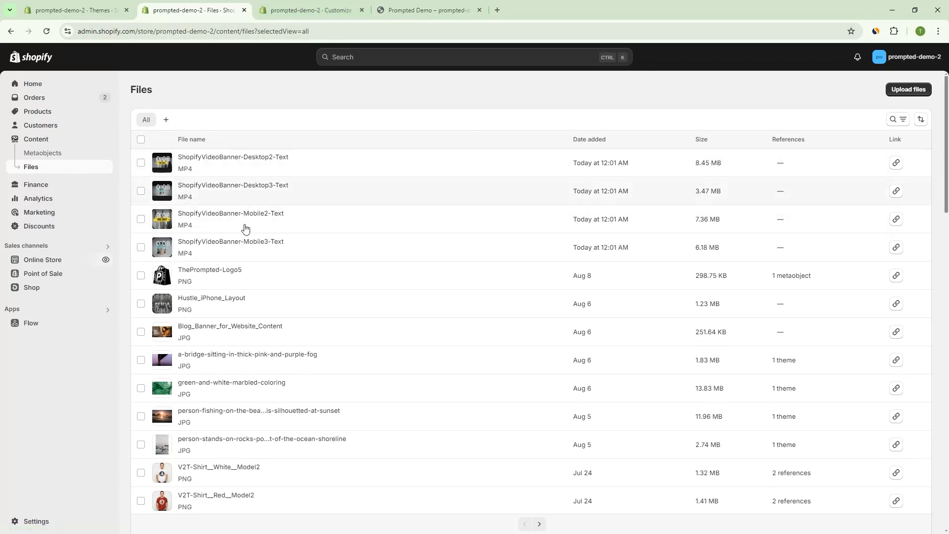
left_click(311, 10)
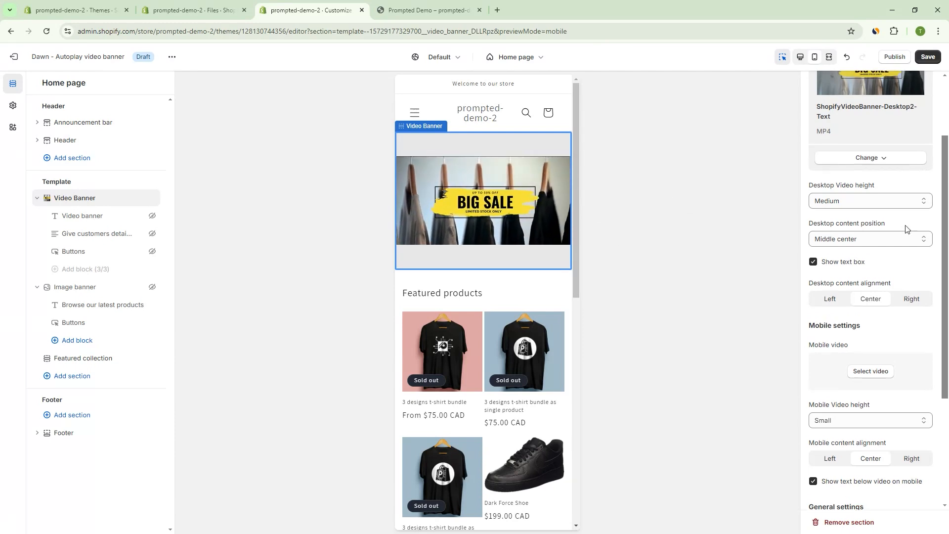
Set the mobile video to the ShopifyVideoBanner-Mobile3-Text SALE clip with the woman.
scroll("down", 3)
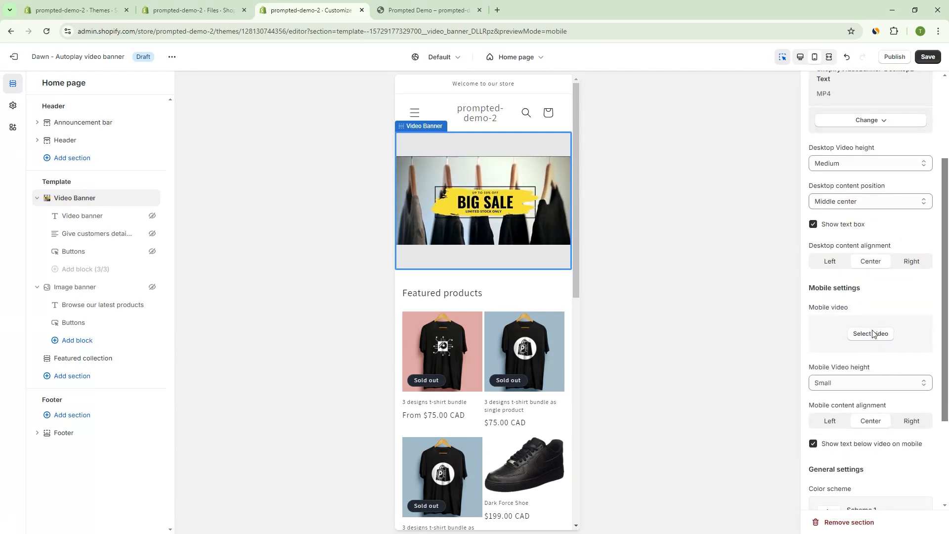
left_click(870, 333)
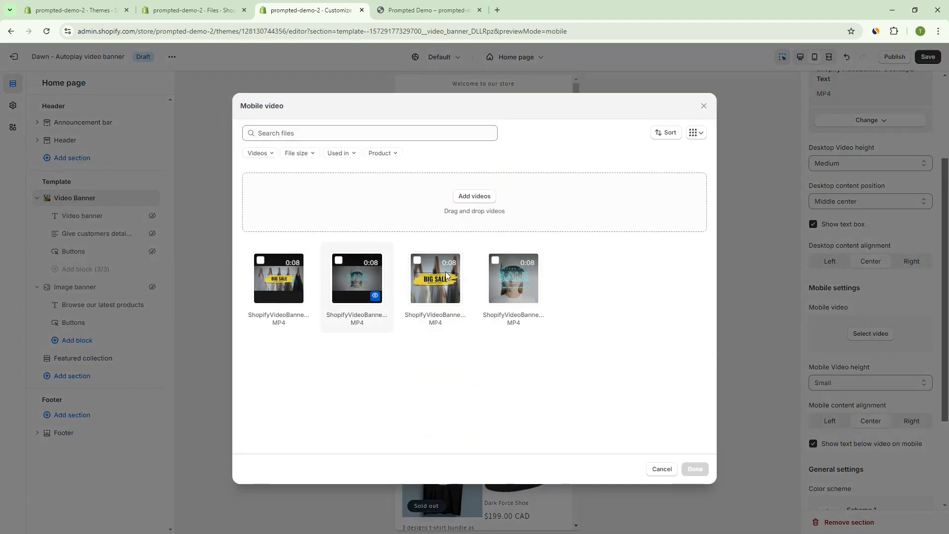
left_click(514, 279)
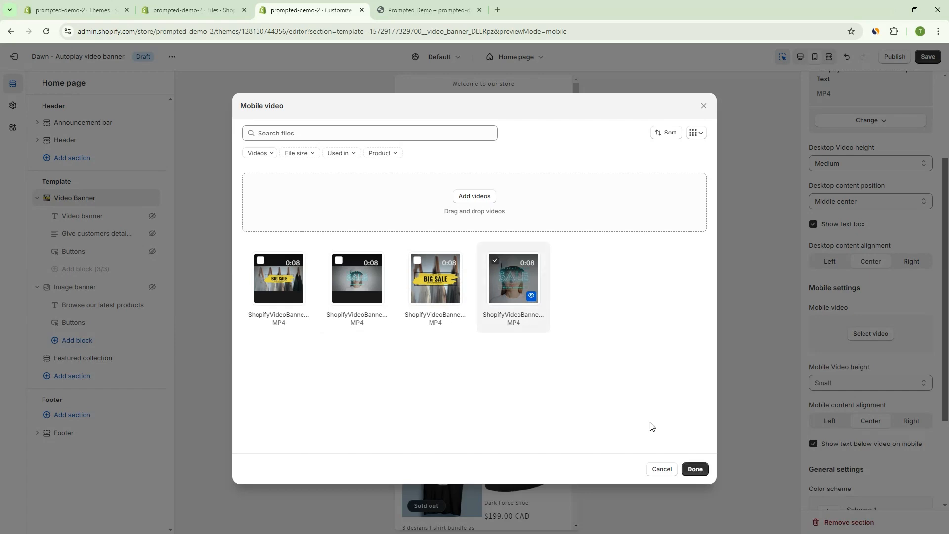
left_click(694, 469)
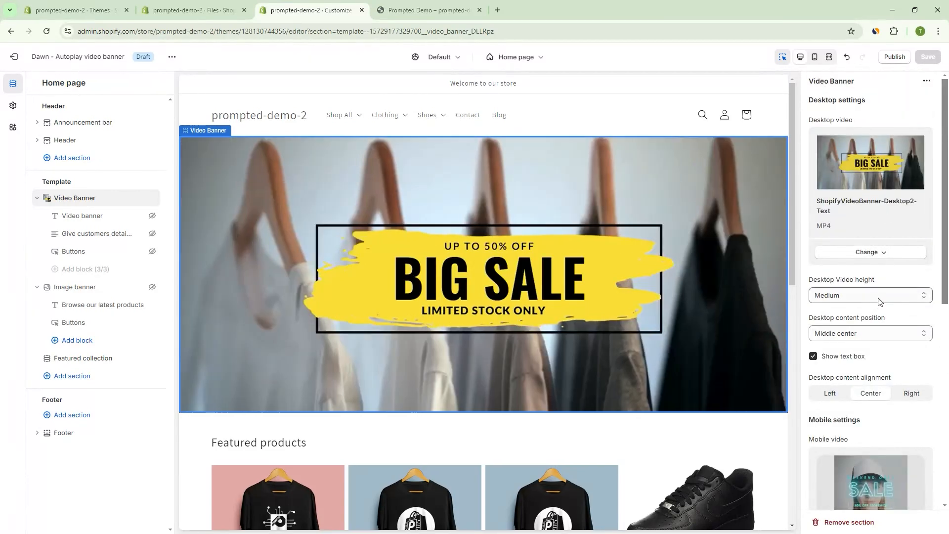
Try Small and Large desktop video heights, then settle on Adapt to video.
left_click(869, 298)
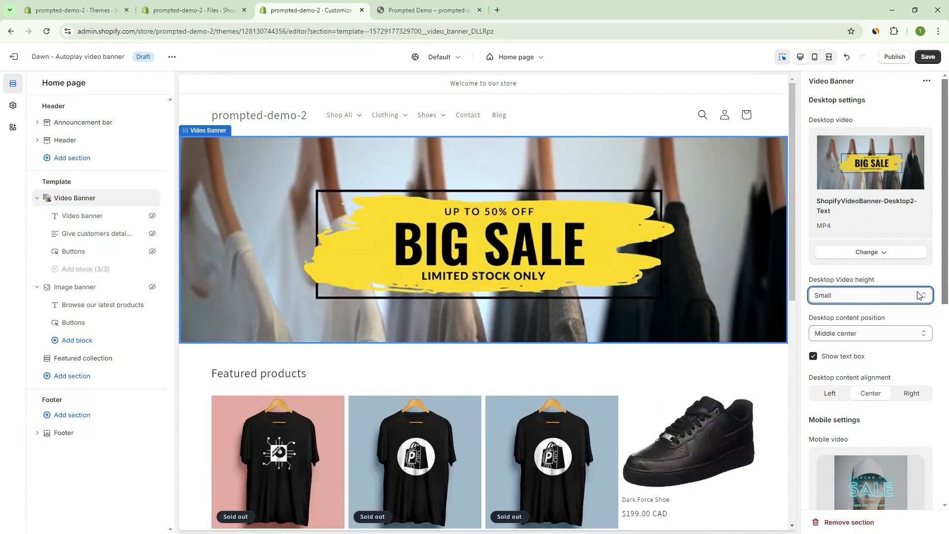
left_click(869, 296)
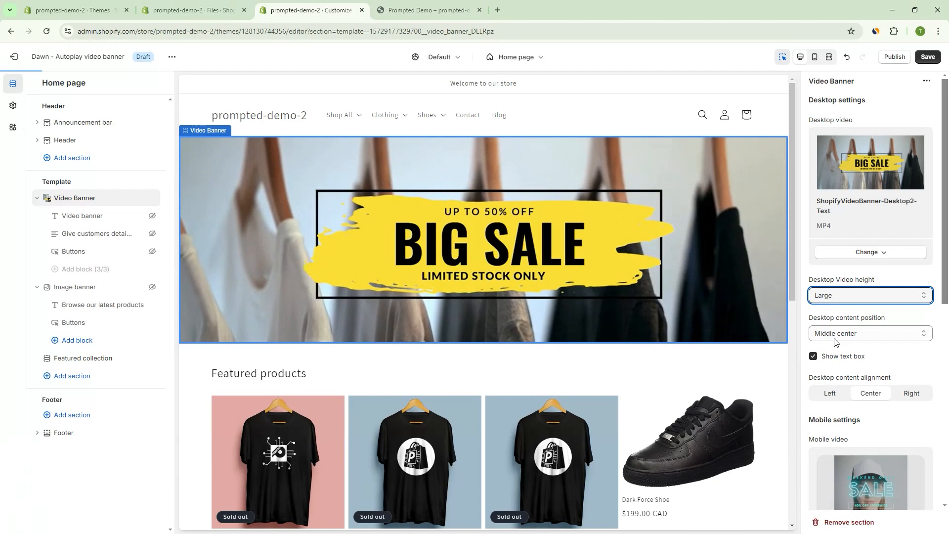
left_click(869, 294)
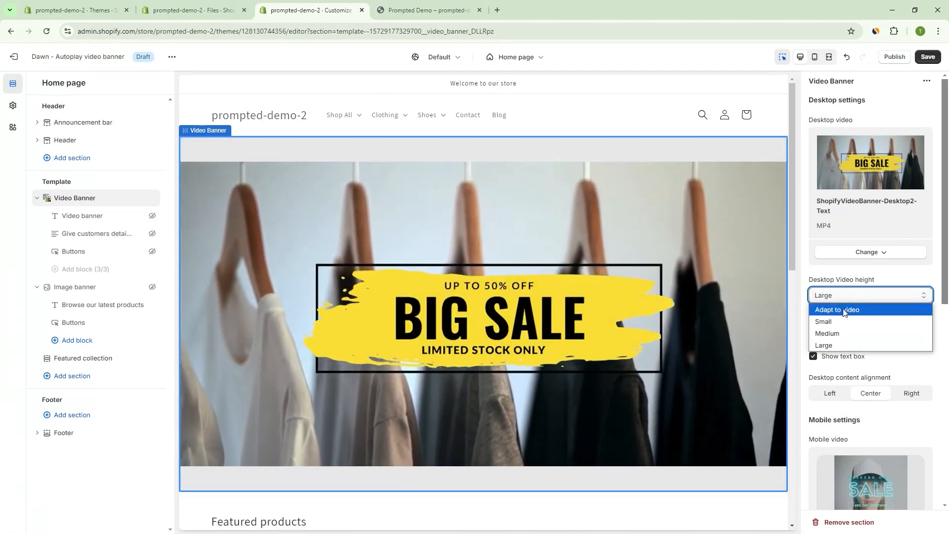
left_click(837, 309)
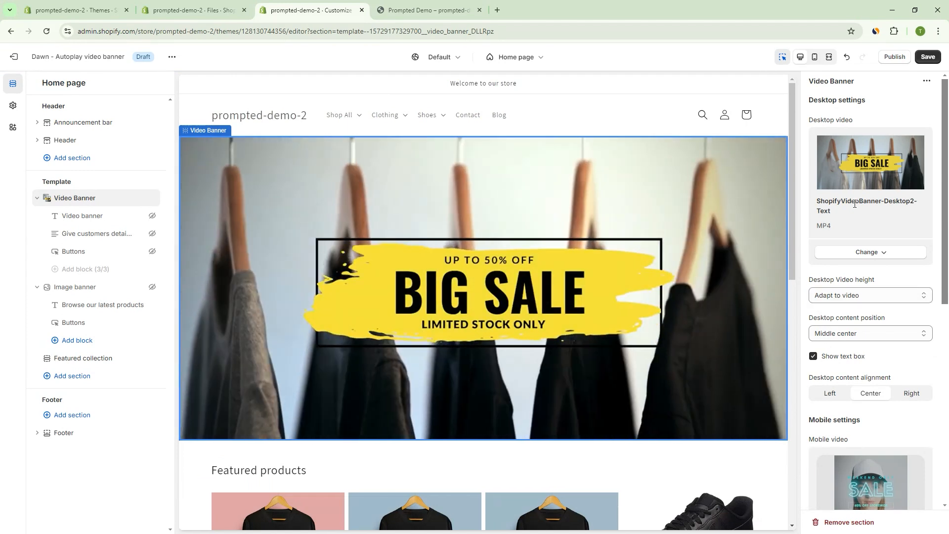
scroll("down", 3)
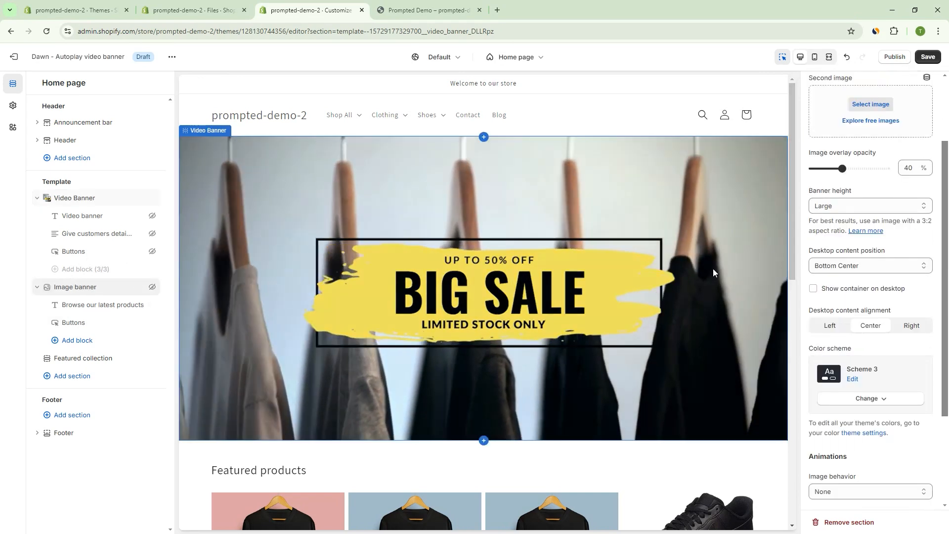
Unhide the Video banner heading, text and Buttons blocks so they overlay the Big Sale video.
left_click(75, 287)
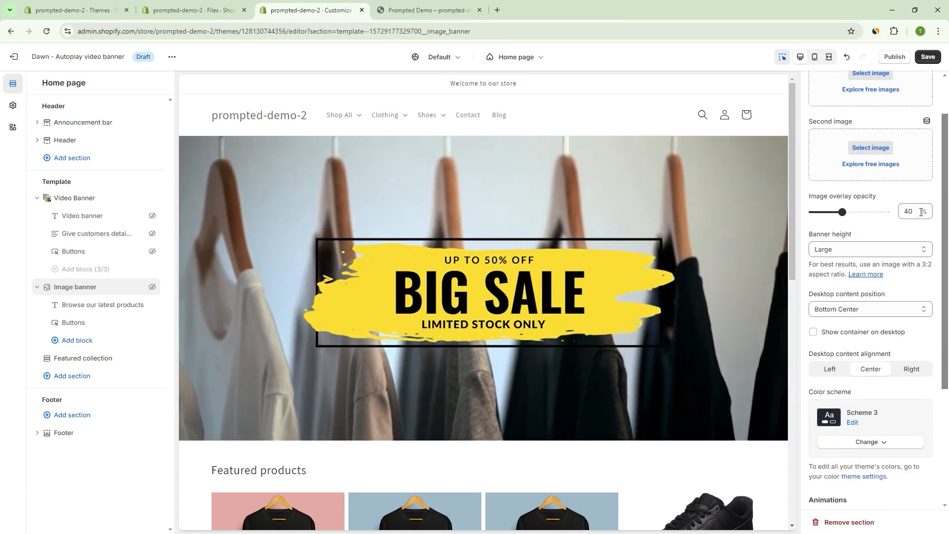
scroll("down", 3)
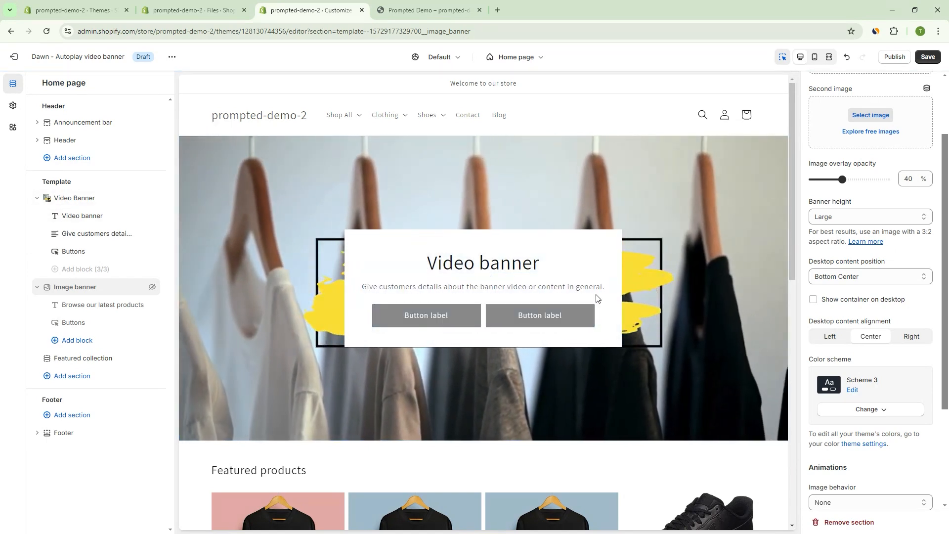
Set the heading to 'Video banner for The Prompted', leaving description and buttons at defaults.
left_click(82, 215)
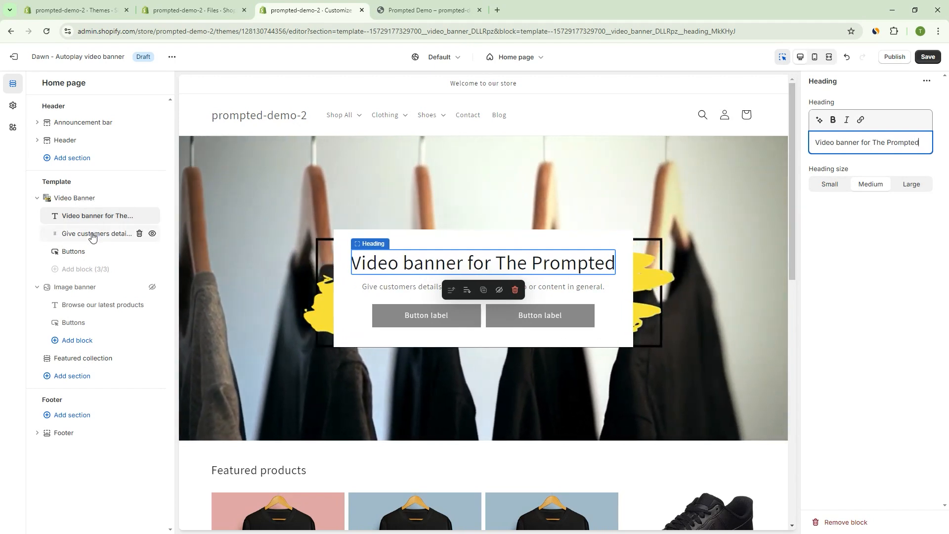
left_click(73, 251)
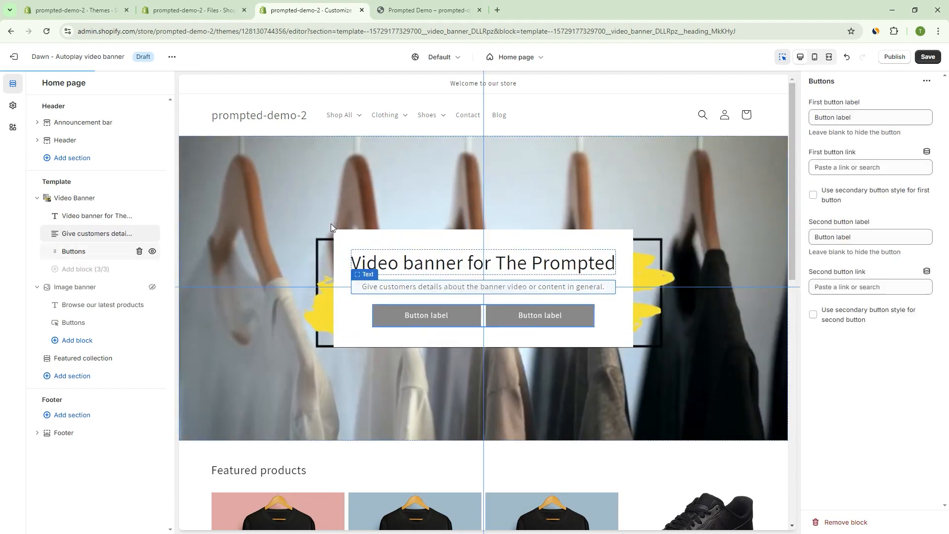
left_click(73, 251)
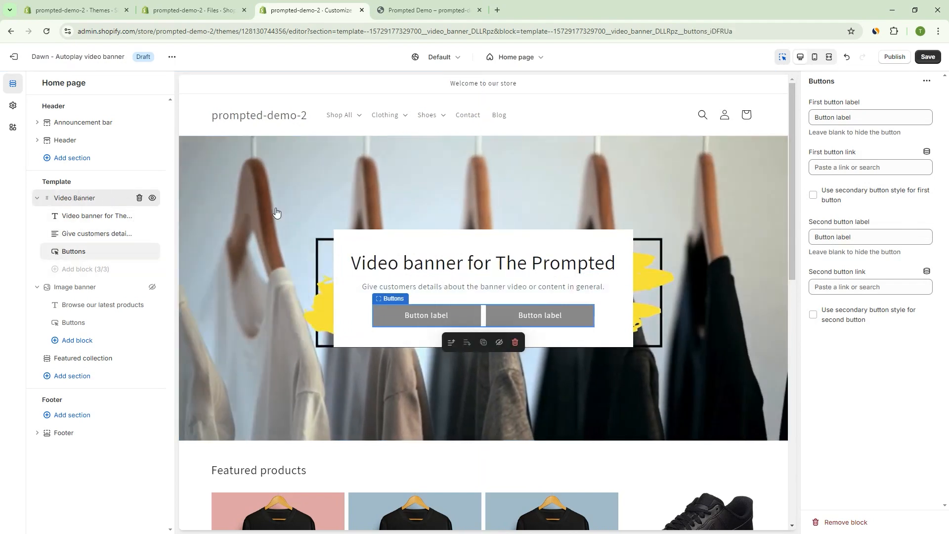
left_click(74, 198)
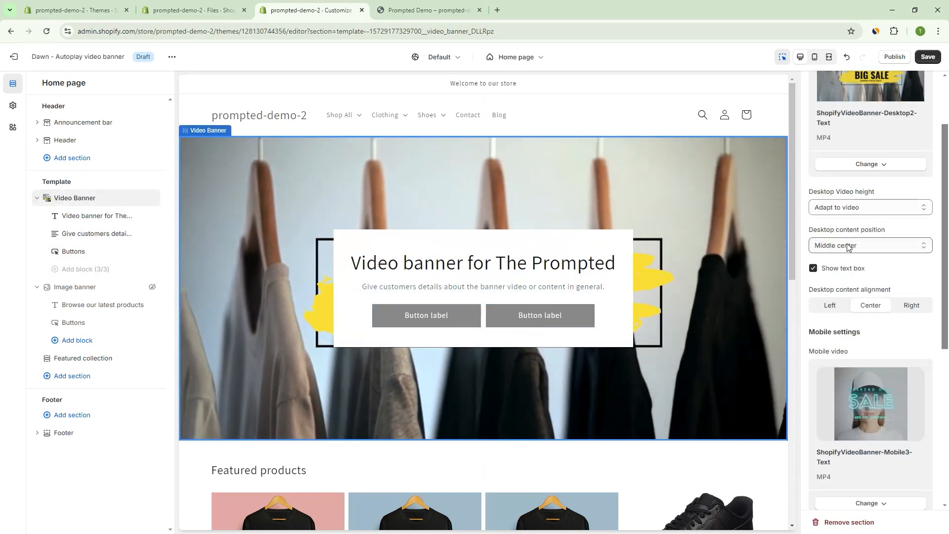
Move the desktop text box to Middle left and Top left, then return it to Middle center.
left_click(869, 245)
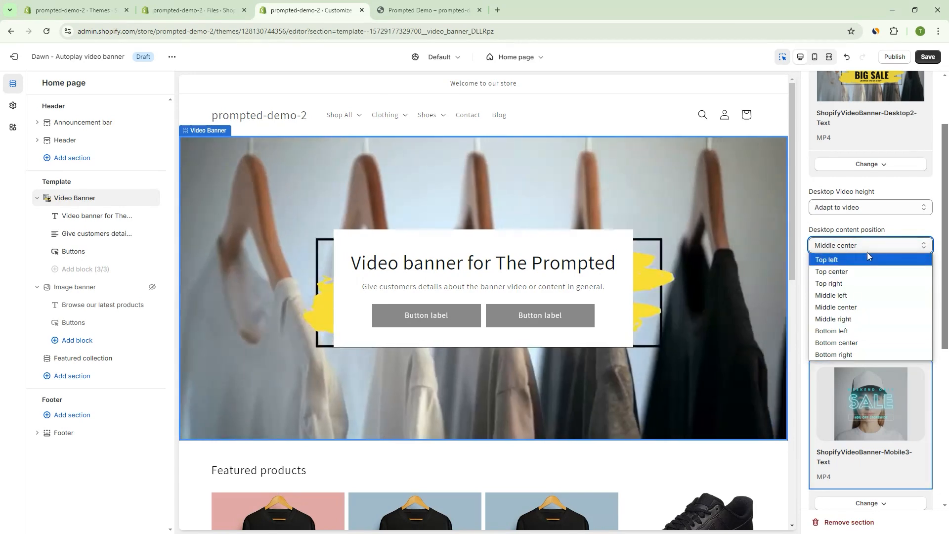
mouse_move(858, 330)
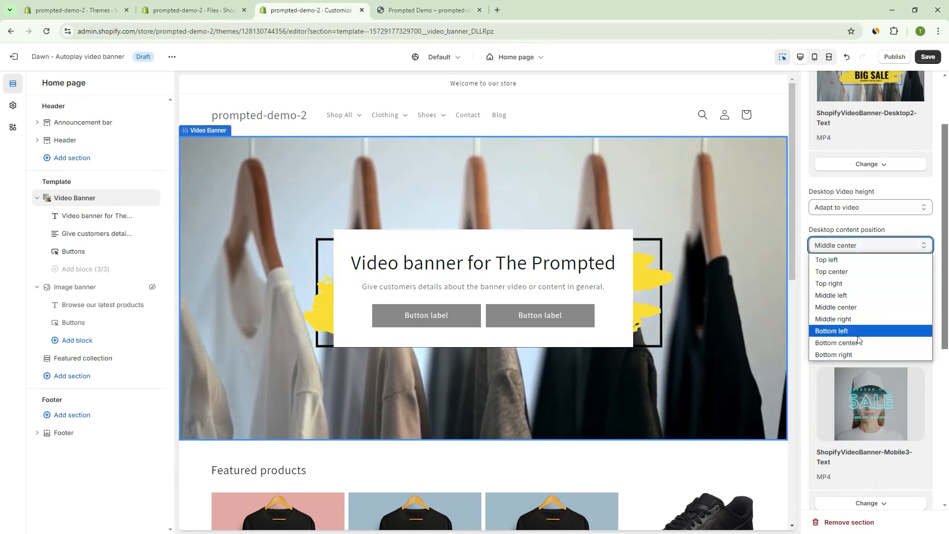
left_click(831, 295)
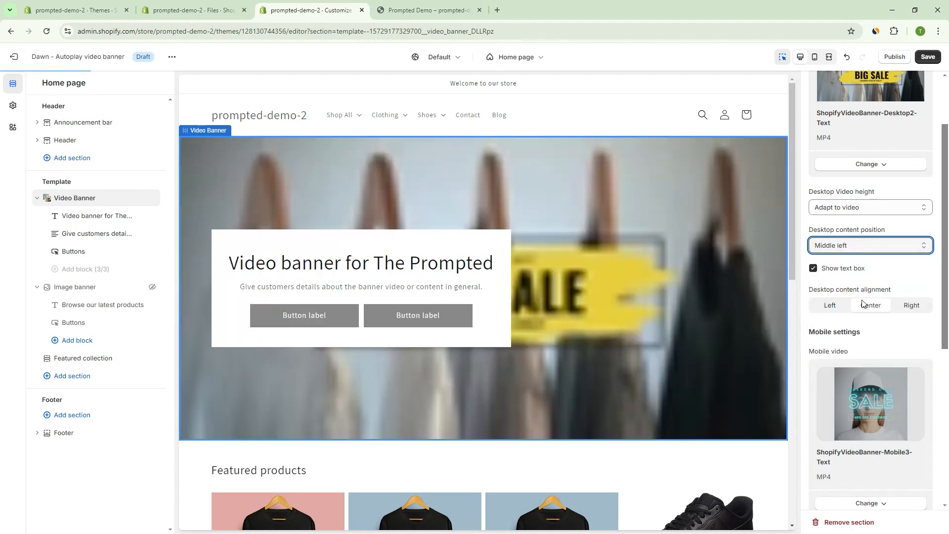
left_click(869, 245)
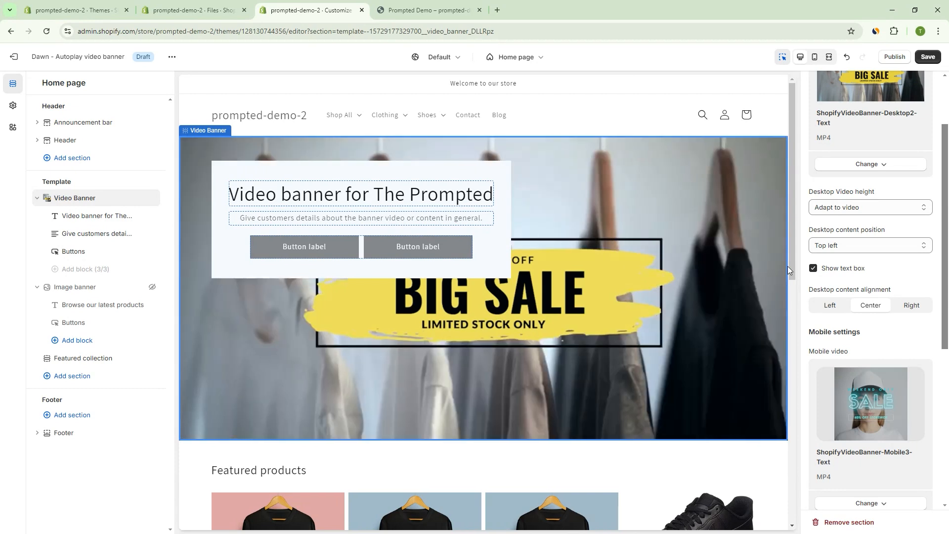
left_click(869, 246)
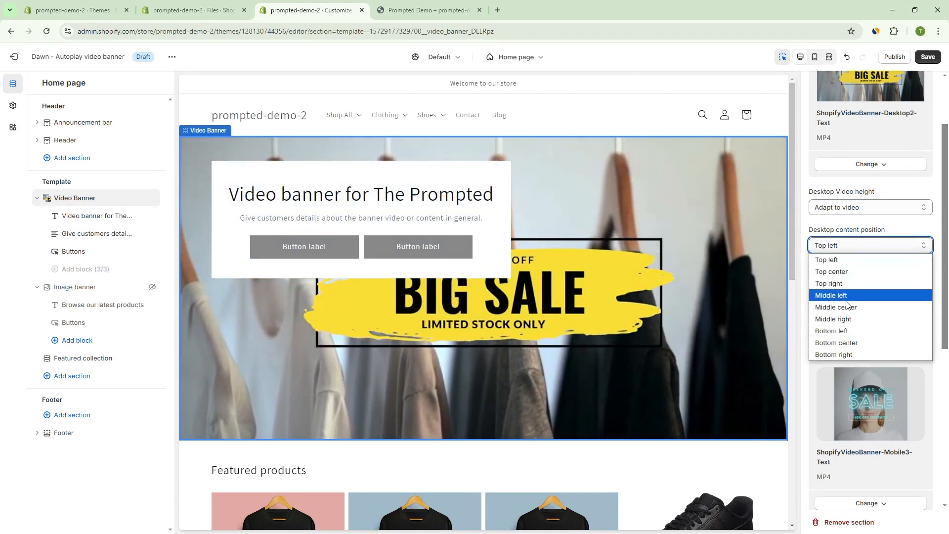
left_click(837, 307)
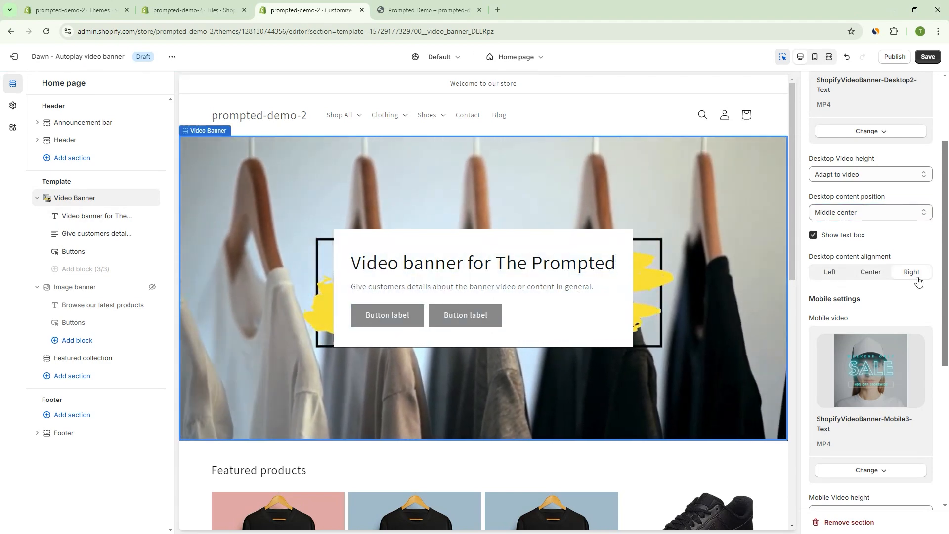
left_click(870, 272)
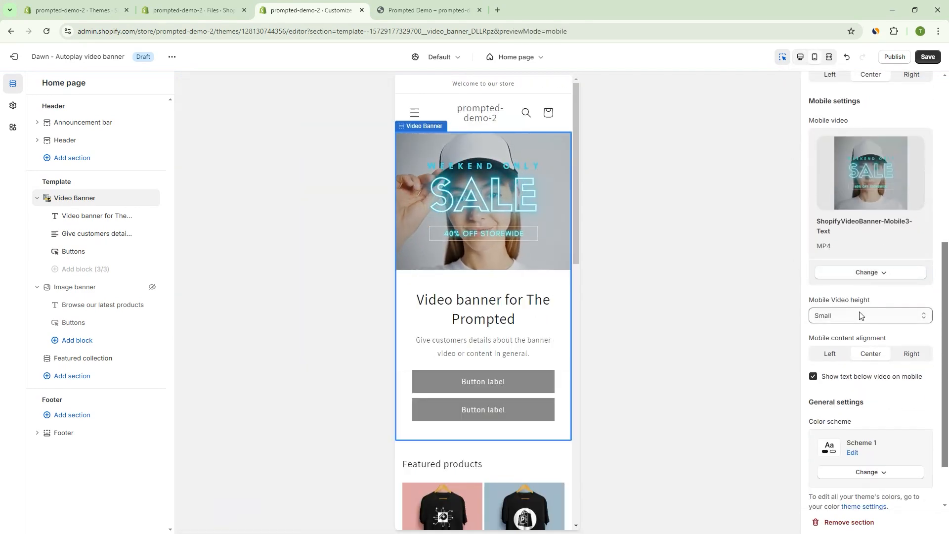
Set mobile video height to Small, center the mobile text and overlay it on the video.
left_click(871, 315)
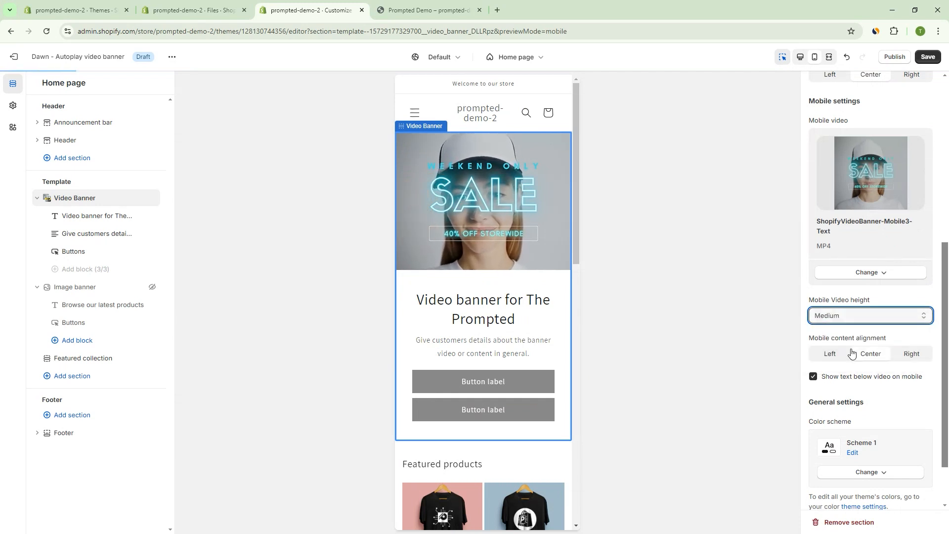
left_click(869, 315)
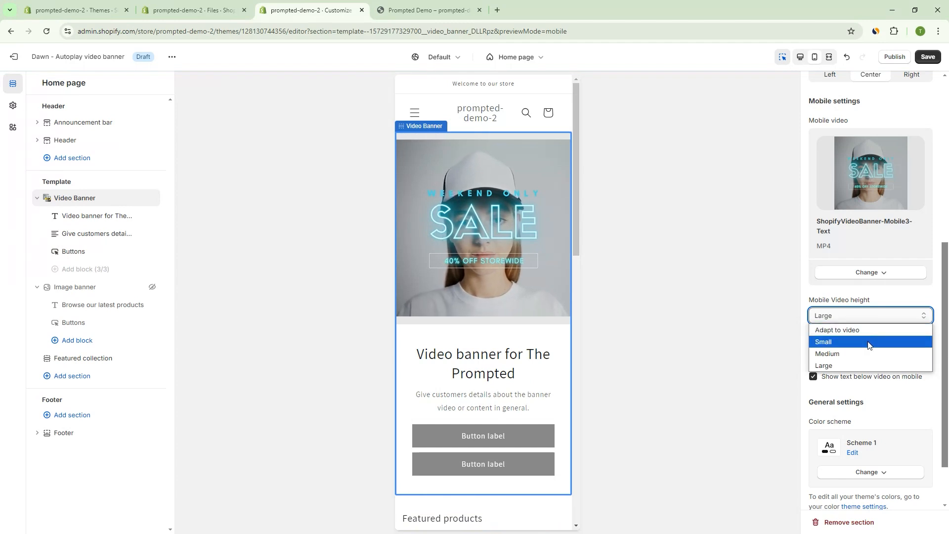
left_click(824, 341)
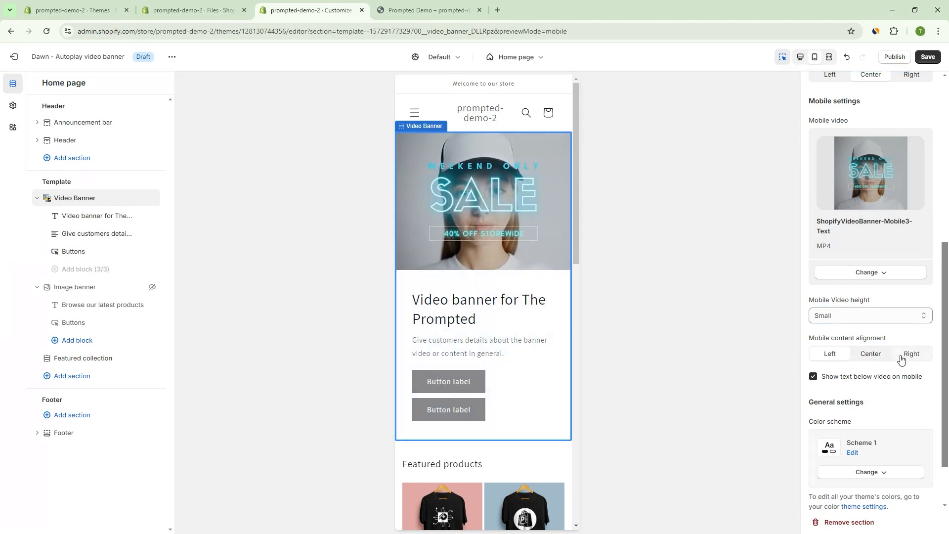
left_click(870, 354)
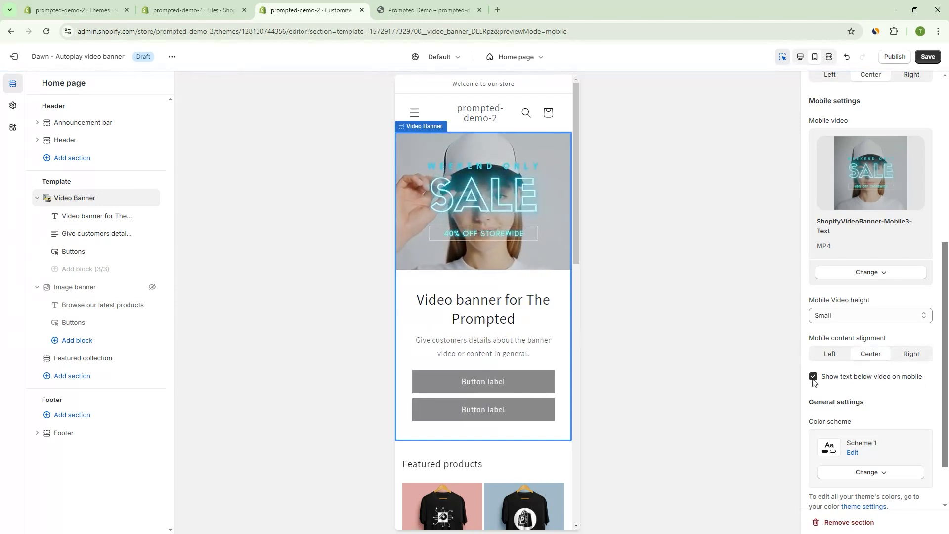
left_click(813, 376)
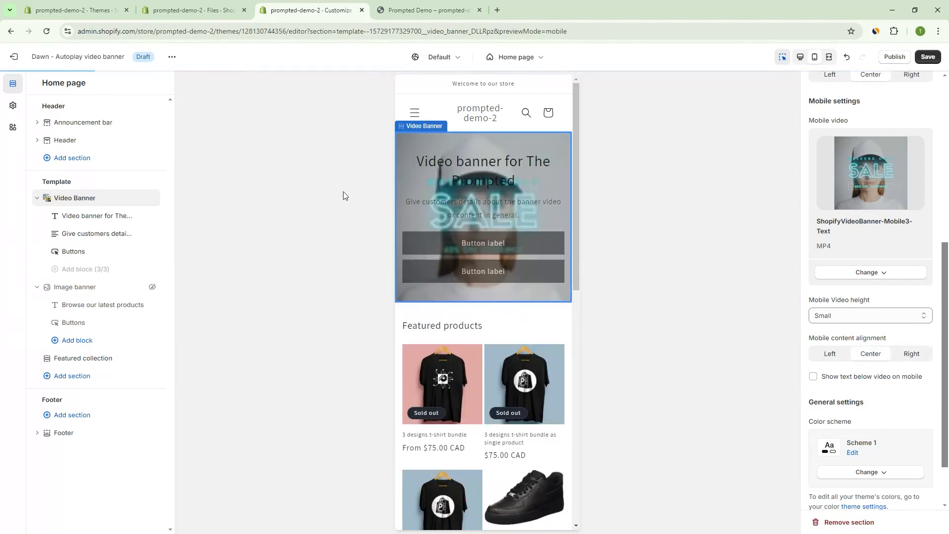
left_click(813, 376)
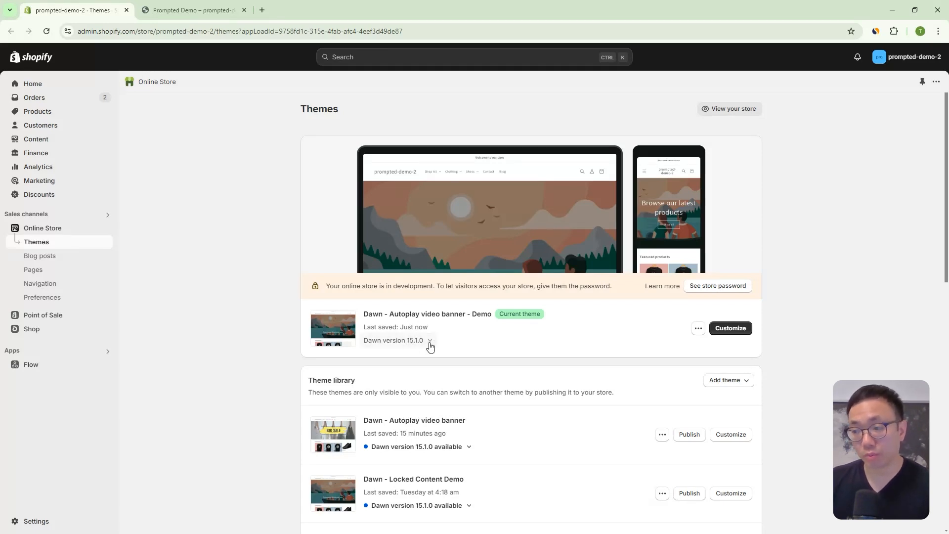
mouse_move(811, 334)
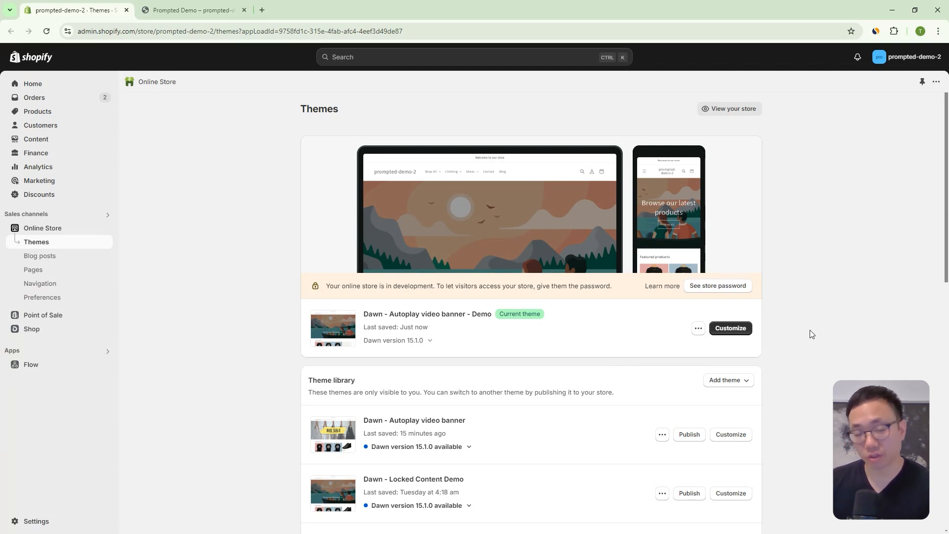
Check the live storefront's banner, then bring up the ... options of the current Demo theme.
left_click(698, 329)
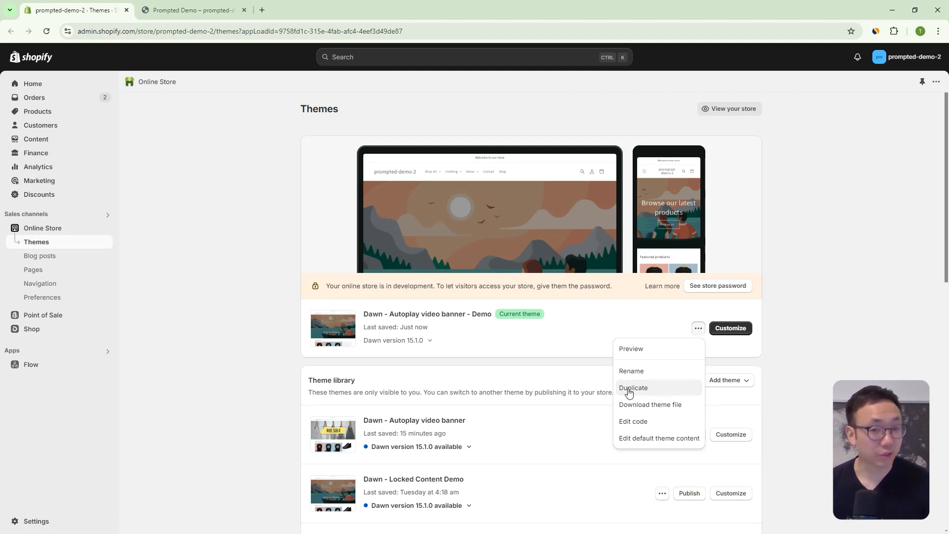
left_click(787, 339)
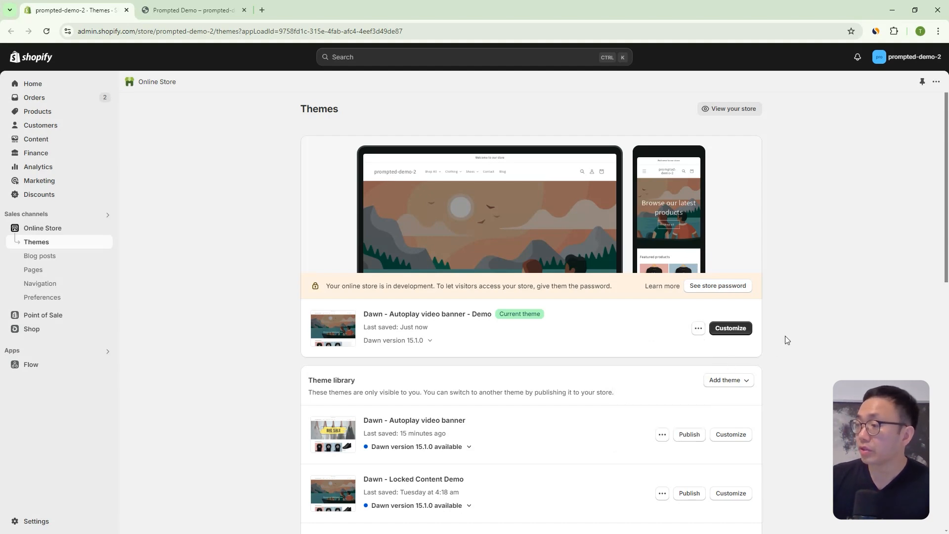
left_click(193, 10)
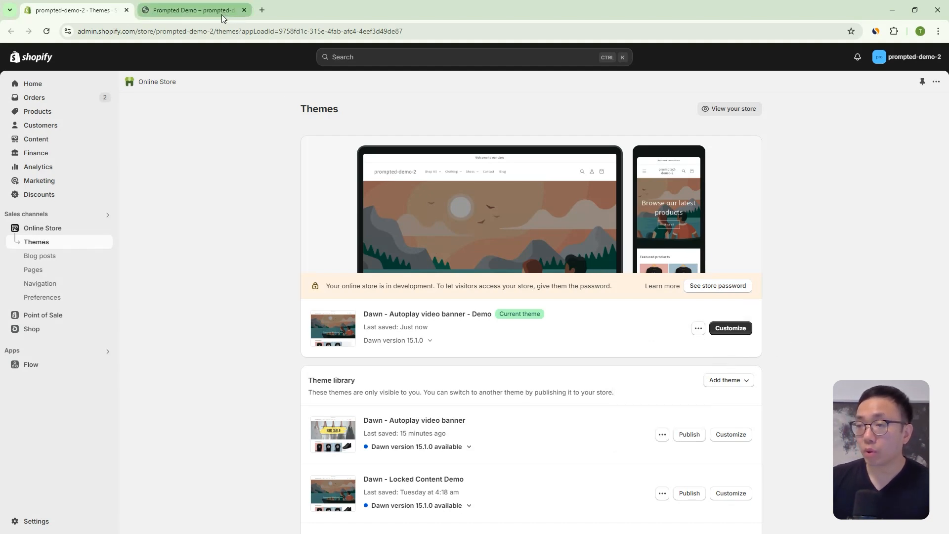
left_click(193, 9)
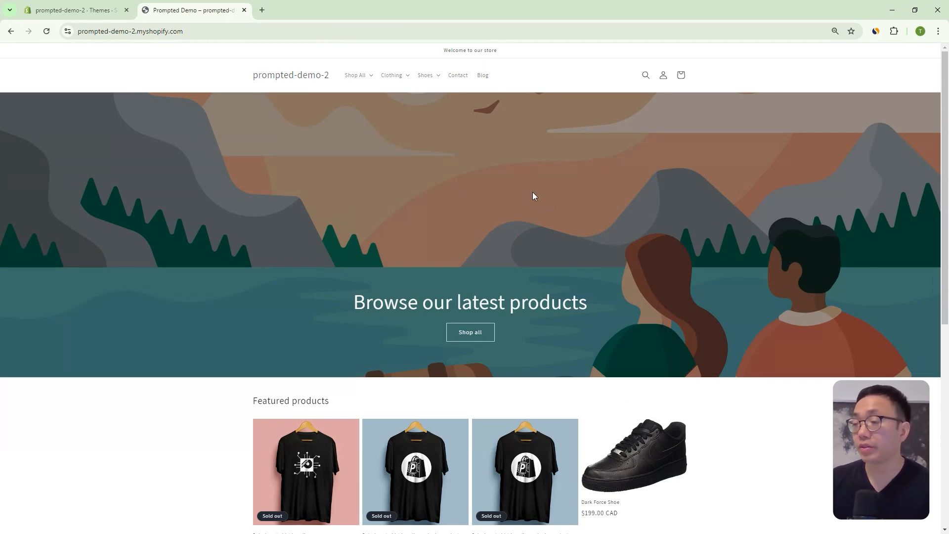
left_click(72, 10)
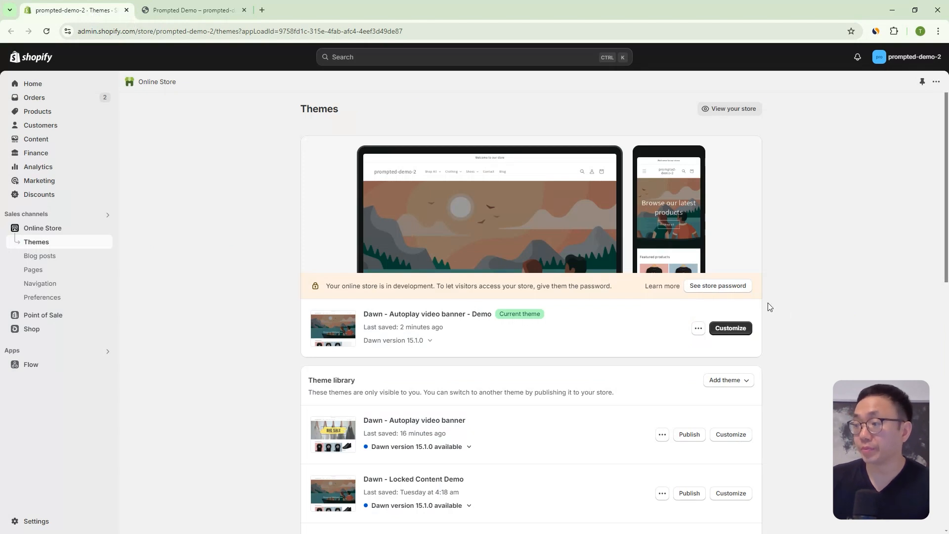
left_click(698, 328)
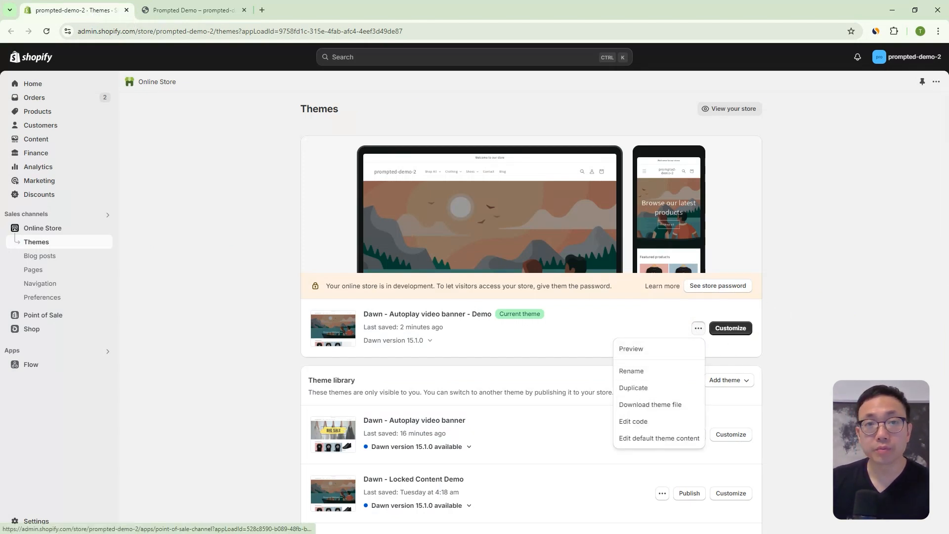
Enter the theme's code editor and list the files inside the sections folder.
left_click(633, 422)
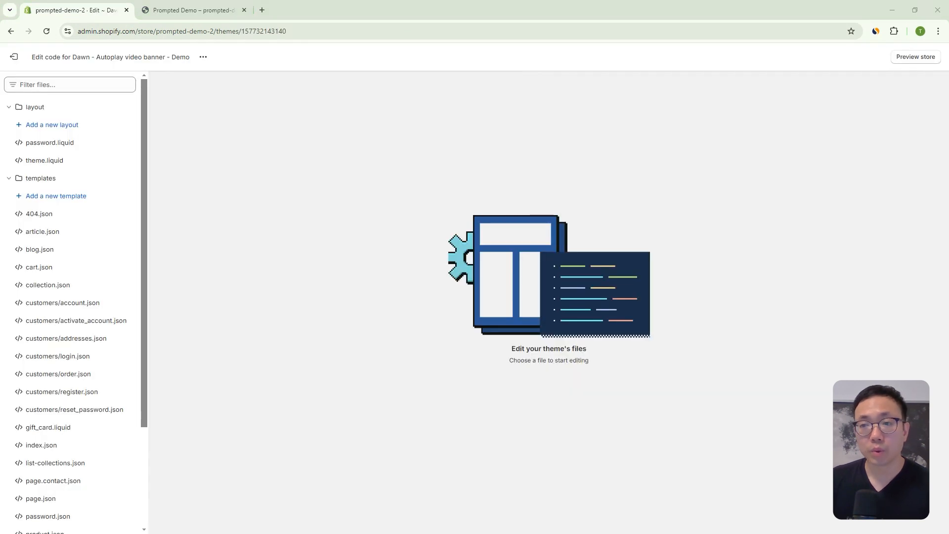
mouse_move(74, 185)
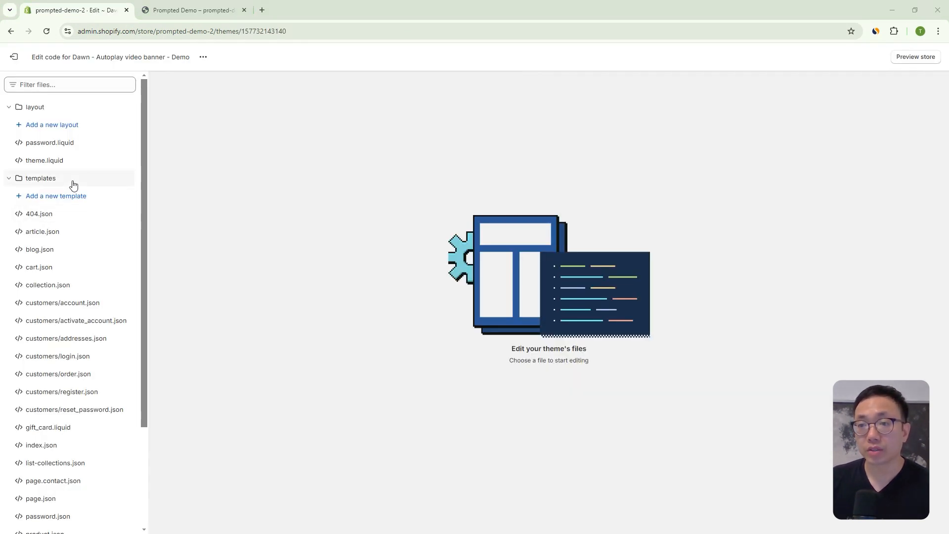
scroll("down", 3)
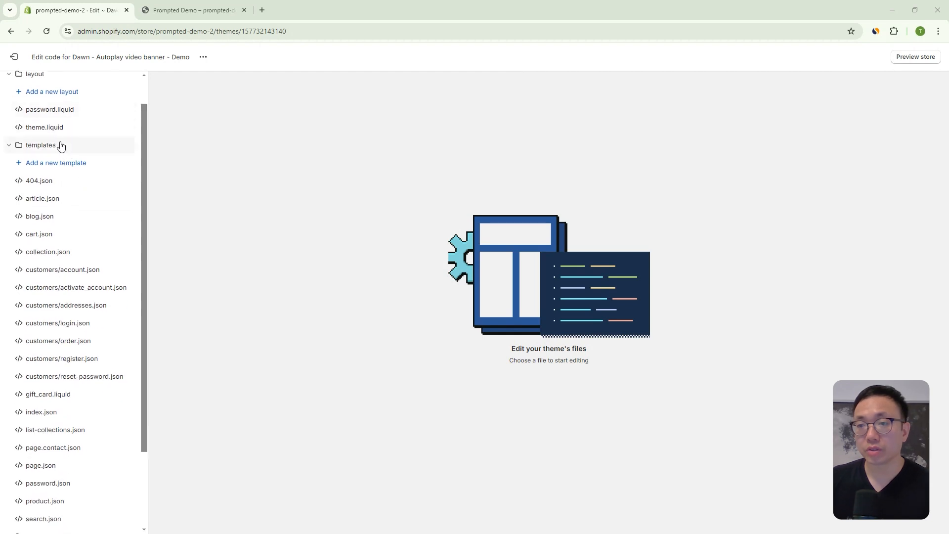
left_click(41, 144)
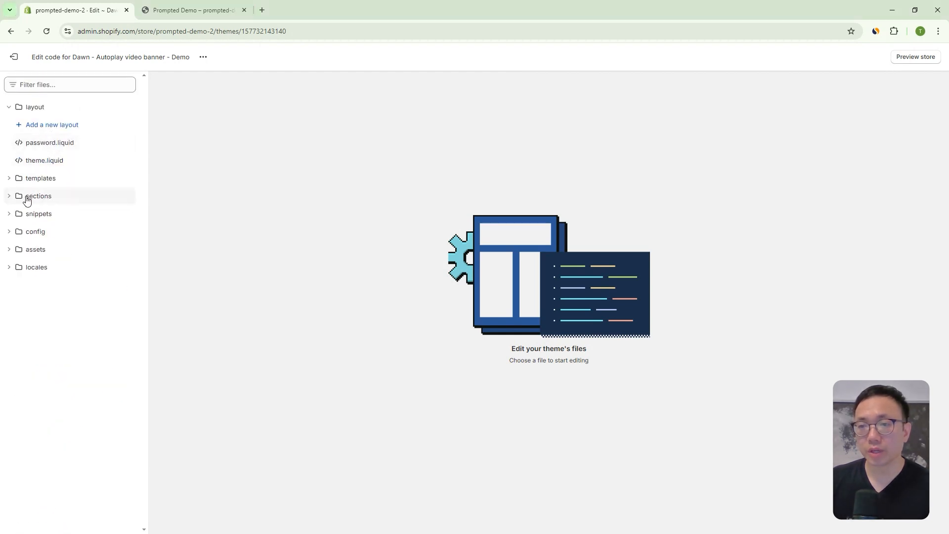
left_click(38, 196)
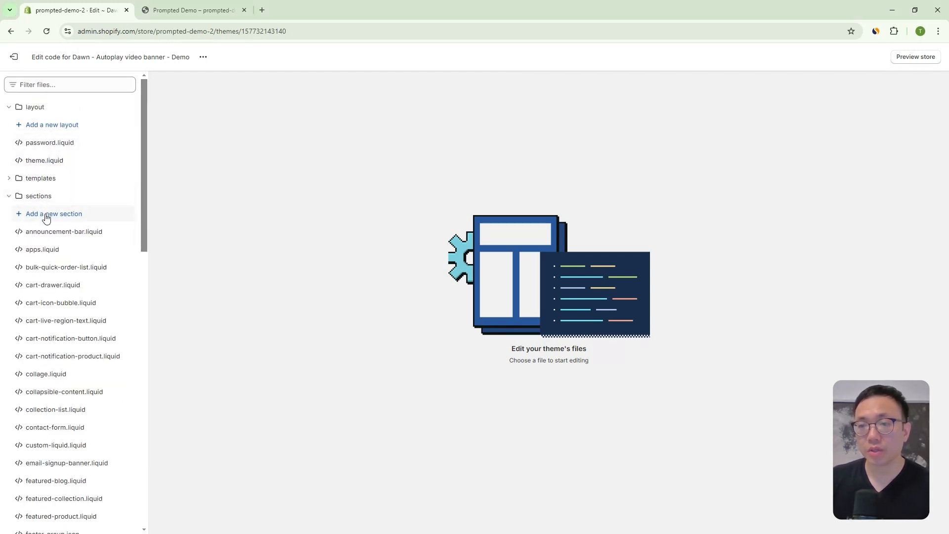
Create a new Liquid section file named video-banner-custom in the theme's sections folder.
left_click(53, 214)
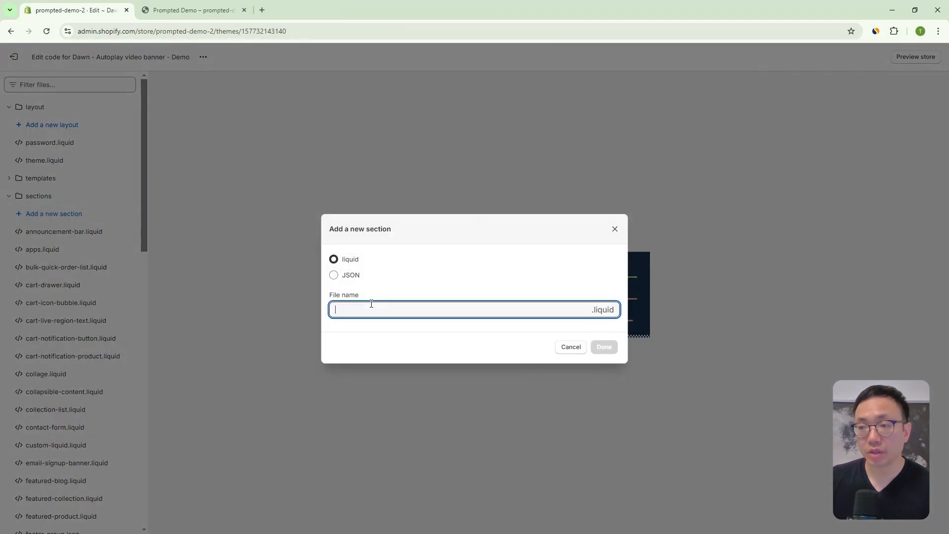
type("video-")
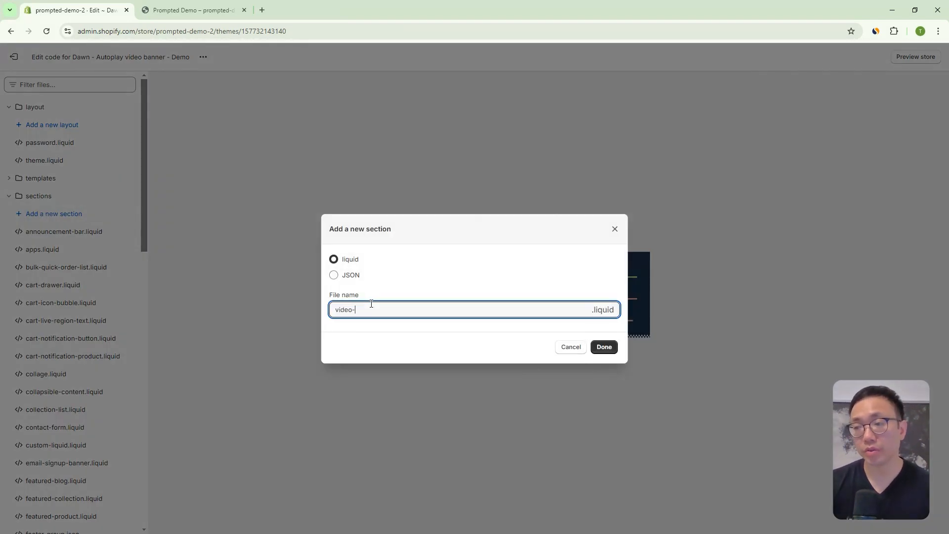
type("banner-custom")
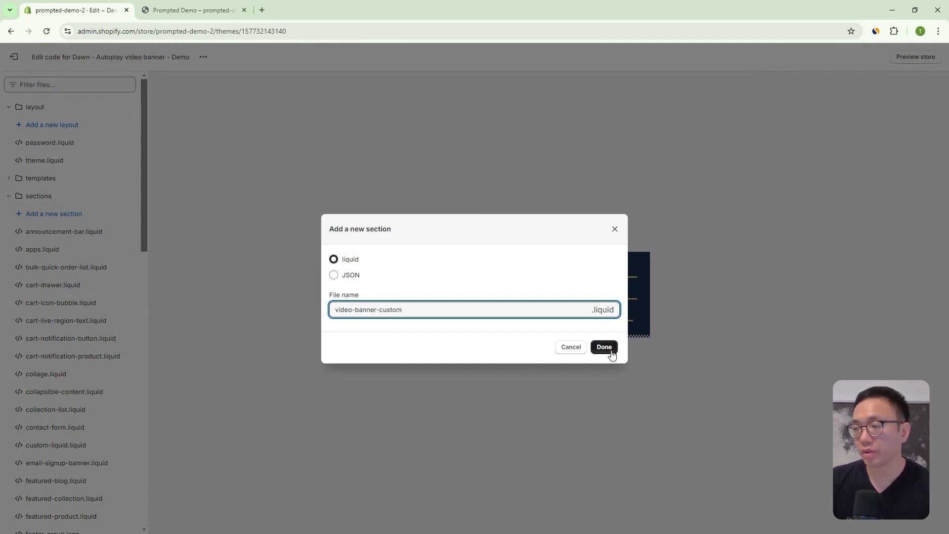
left_click(603, 347)
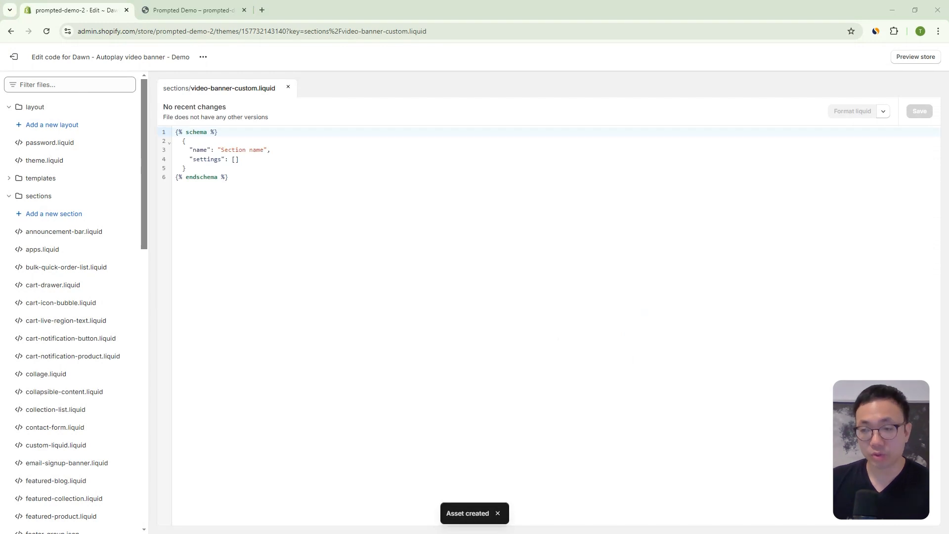
Replace the file contents with the full custom banner code, save it, and head to Customize theme.
key("ctrl+a")
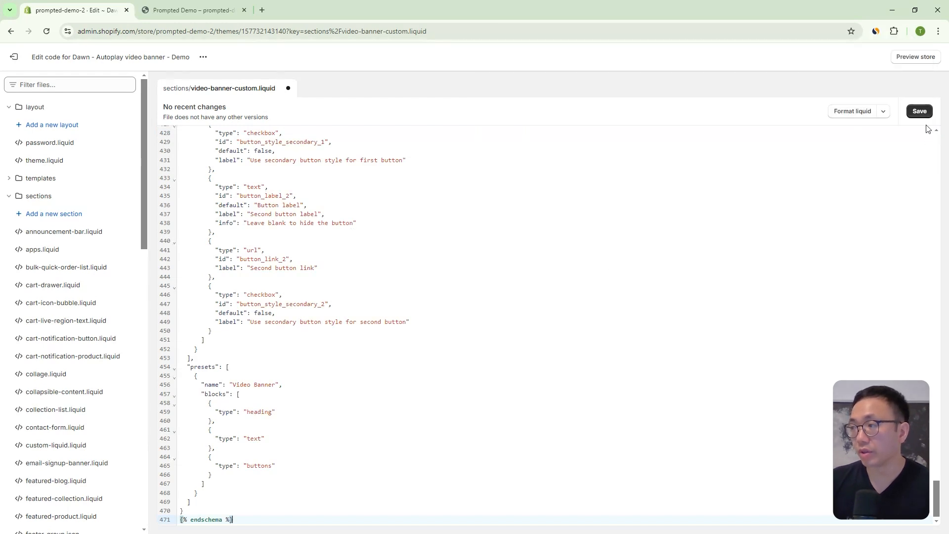
left_click(918, 111)
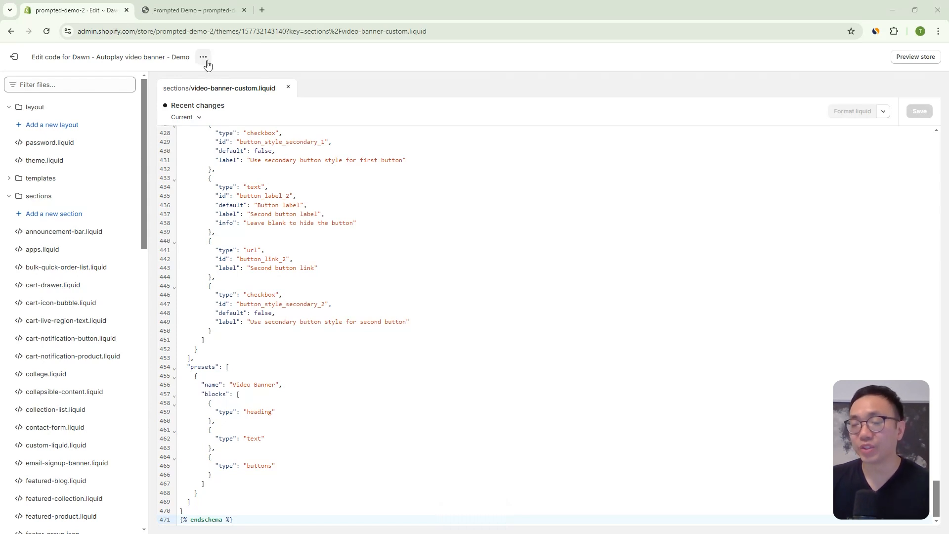
left_click(203, 57)
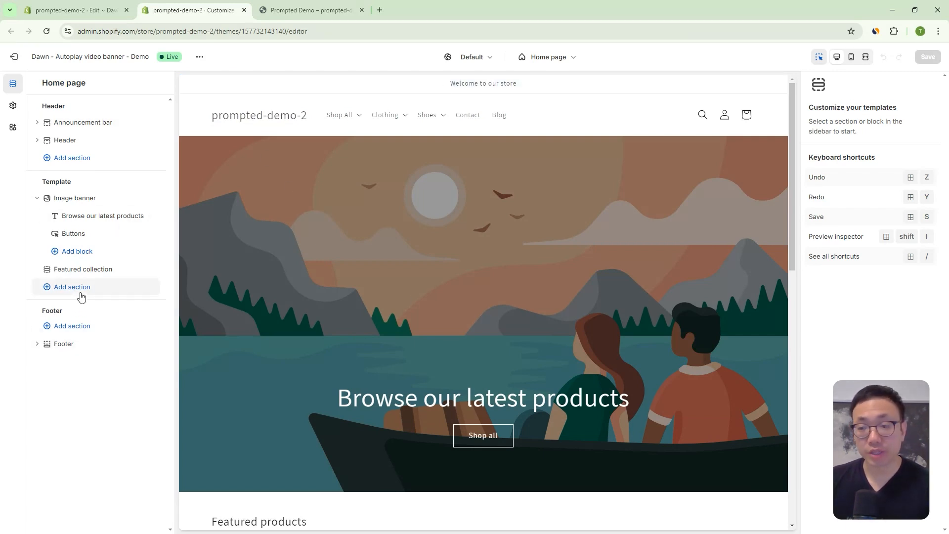
Bring up the home page section picker listing the new Video Banner section.
left_click(71, 286)
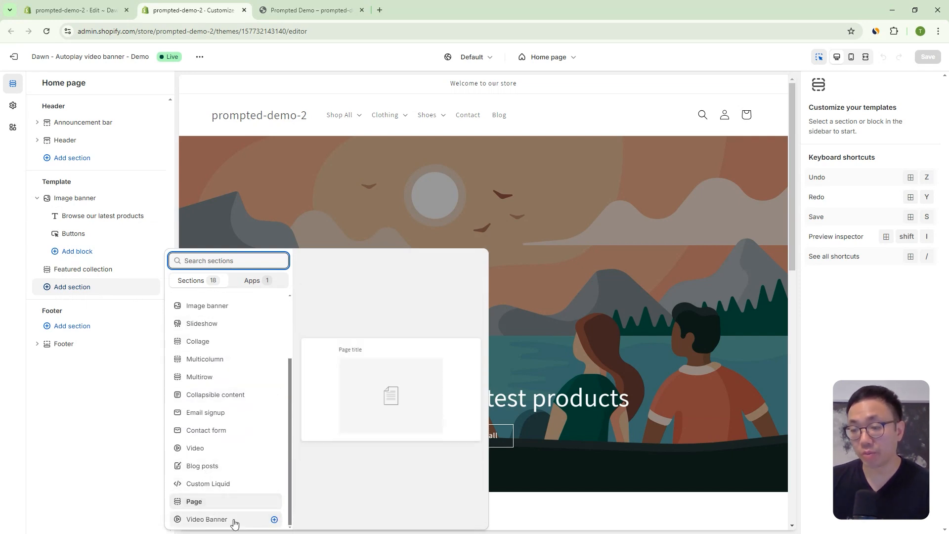
mouse_move(206, 519)
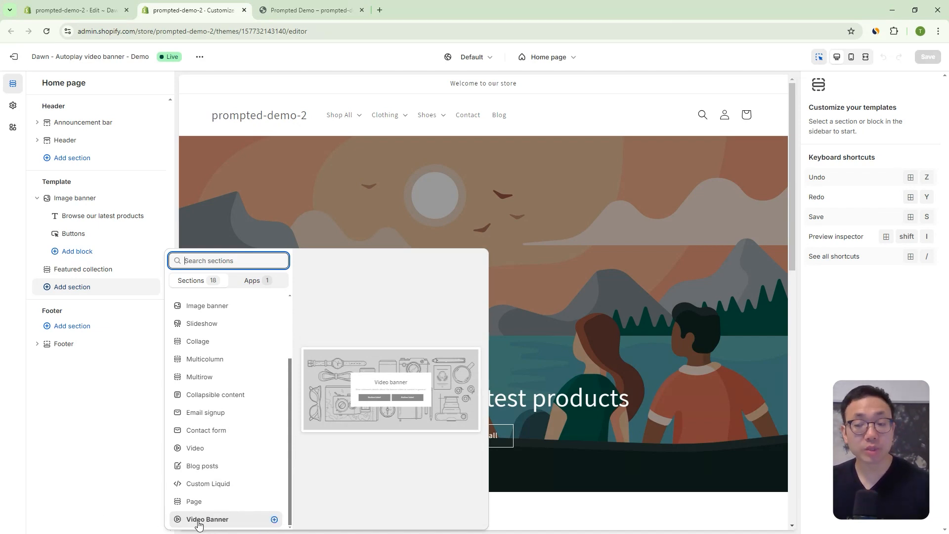
mouse_move(274, 519)
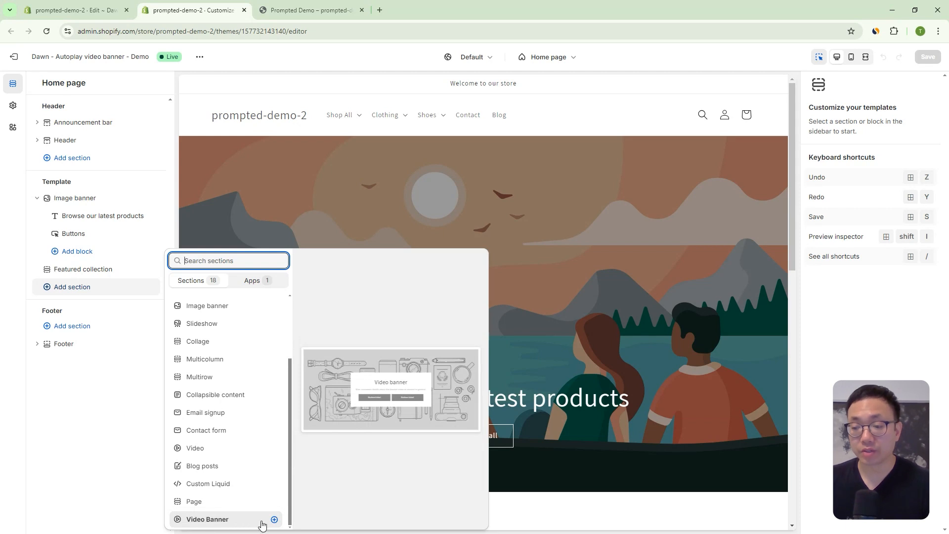
mouse_move(243, 523)
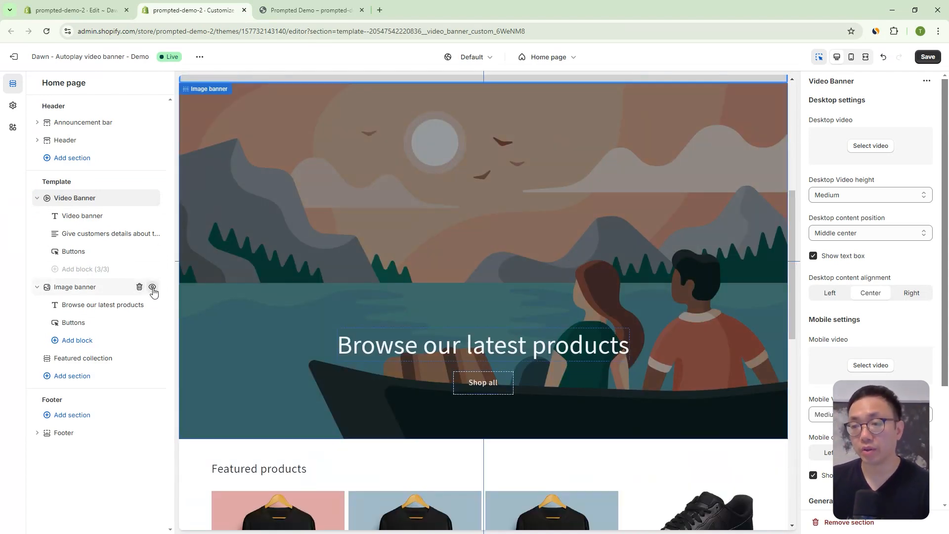
left_click(153, 293)
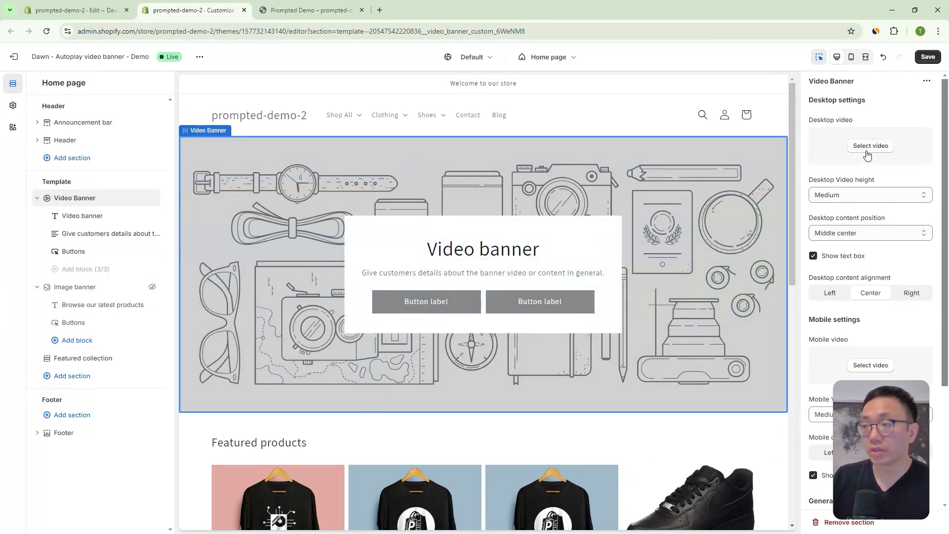
left_click(871, 145)
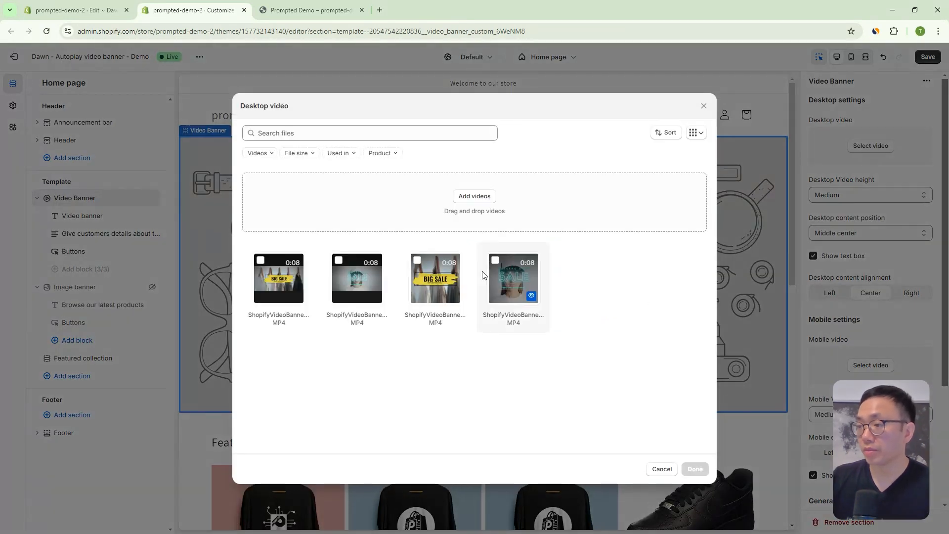
left_click(357, 279)
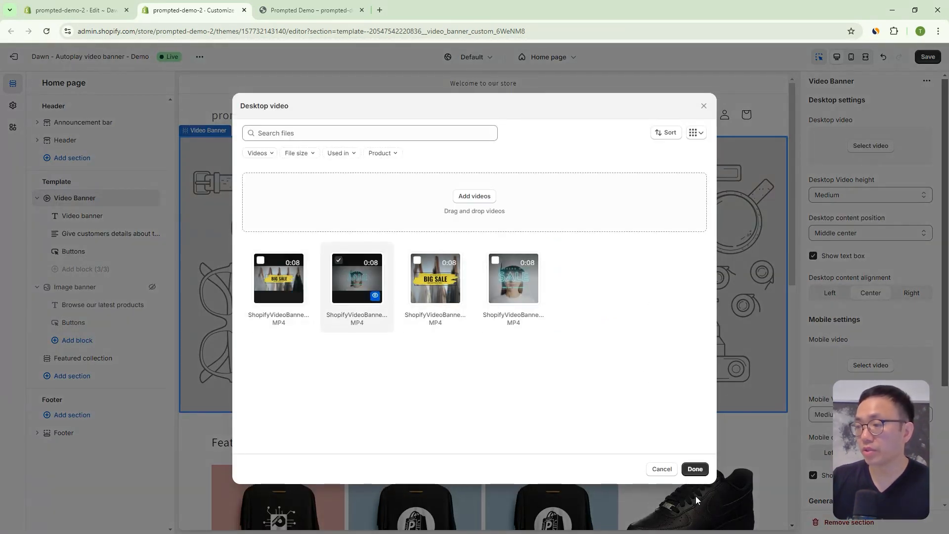
left_click(694, 468)
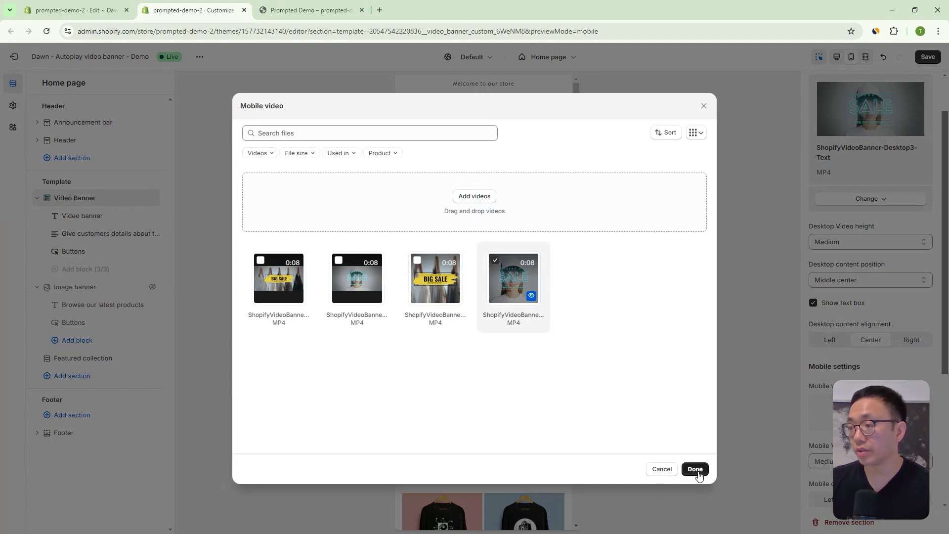
left_click(694, 469)
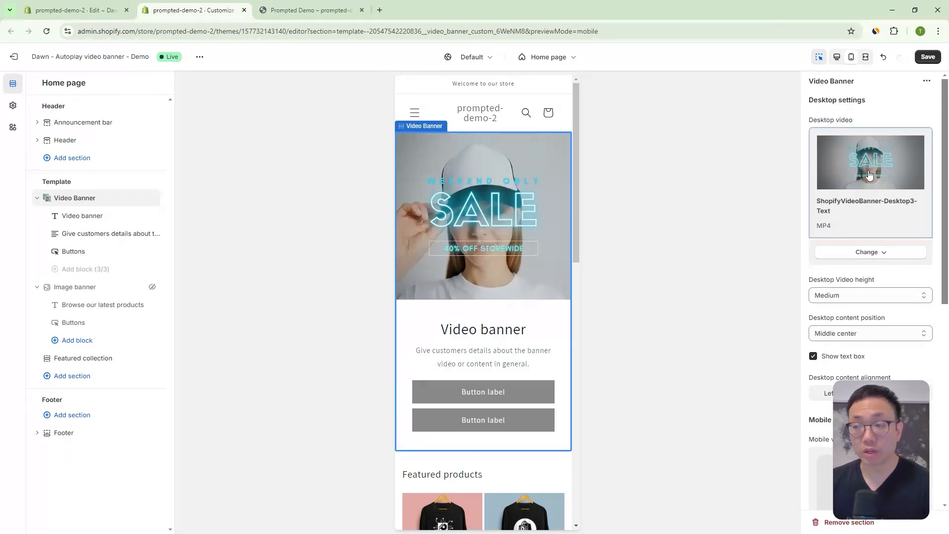
Hide the banner's buttons block and set the desktop video height to Small.
scroll("down", 3)
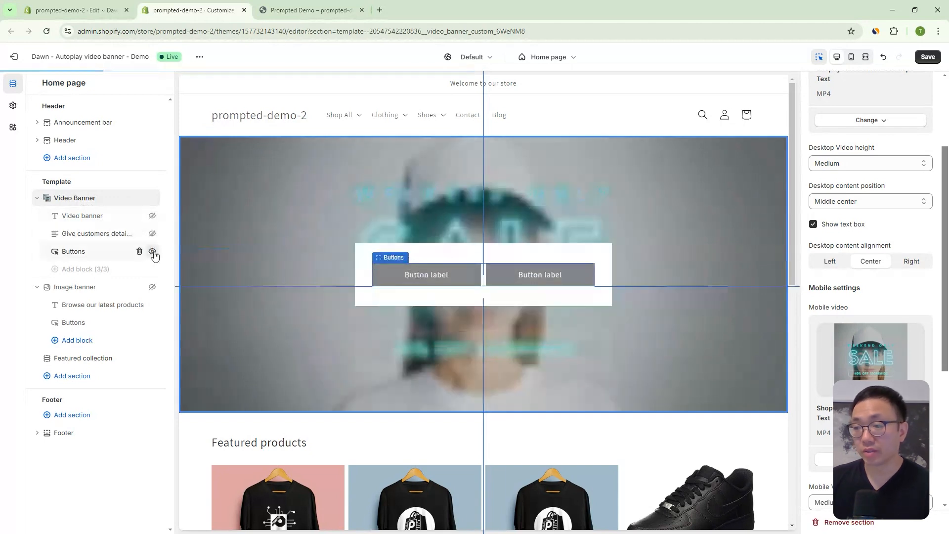
left_click(152, 251)
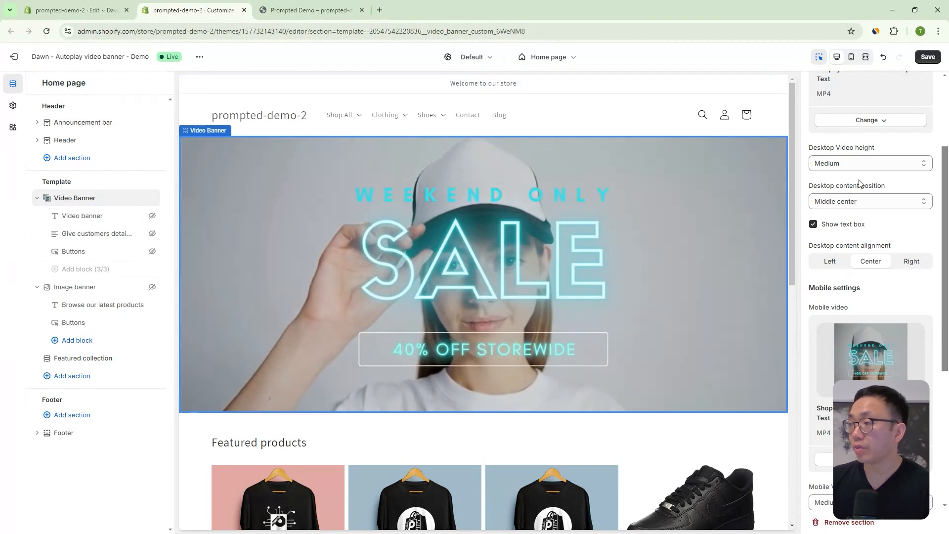
left_click(870, 163)
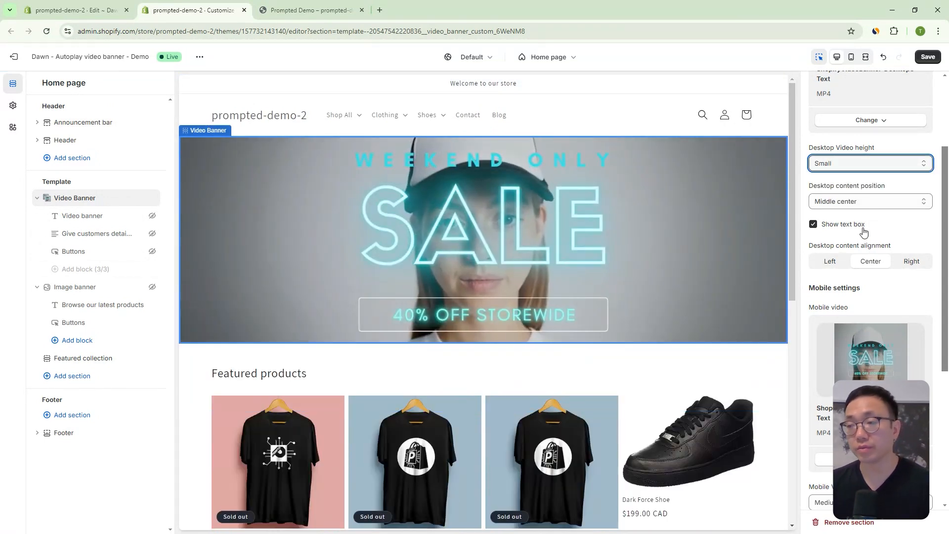
scroll("down", 3)
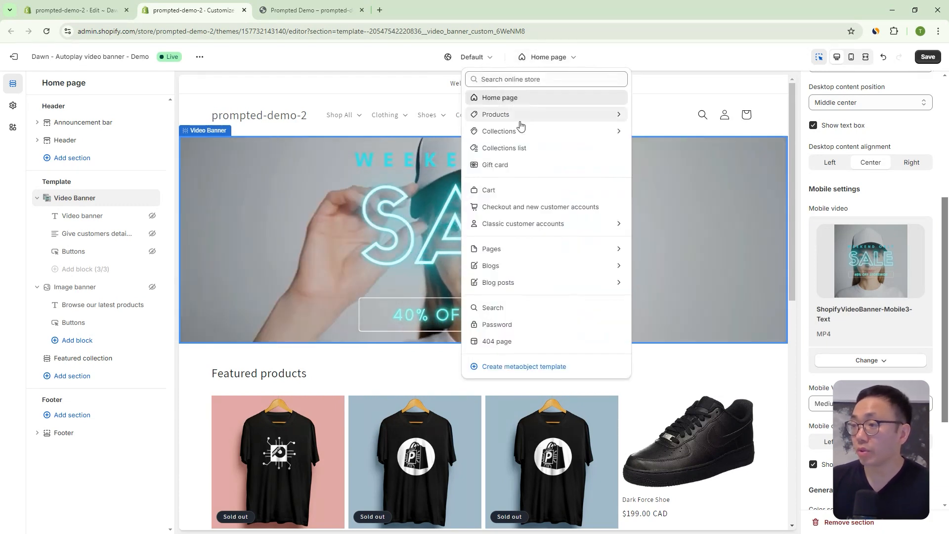
Give the Default collection template a Video Banner using the BIG SALE desktop clip, then go to the storefront.
left_click(499, 130)
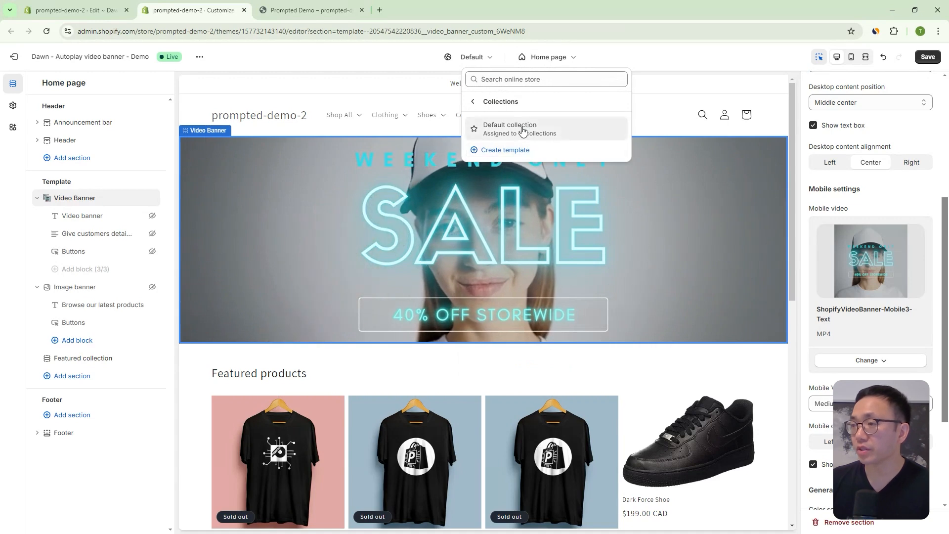
left_click(510, 125)
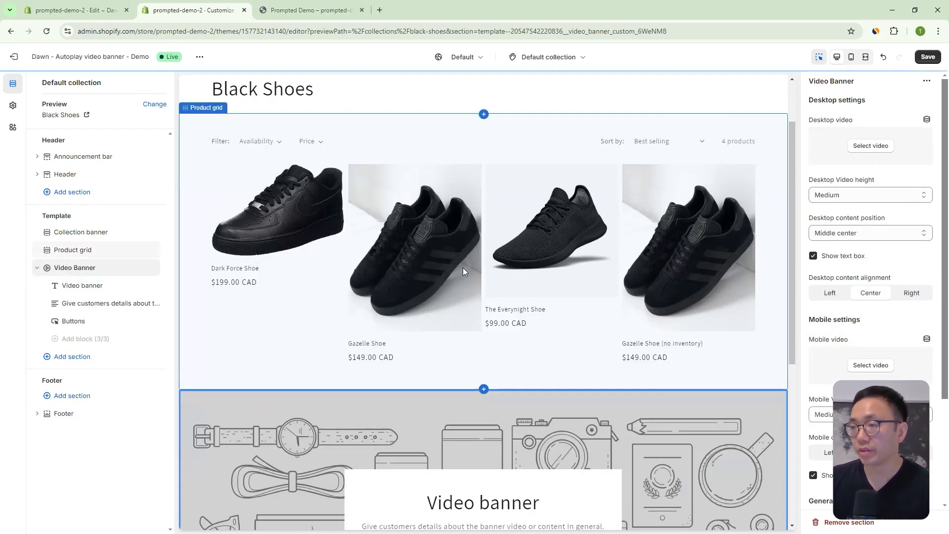
scroll("down", 3)
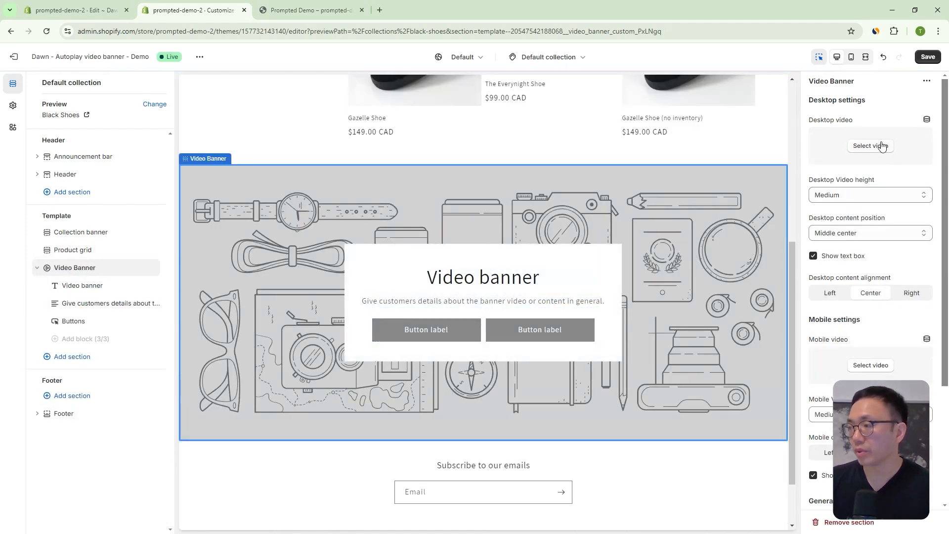
left_click(870, 145)
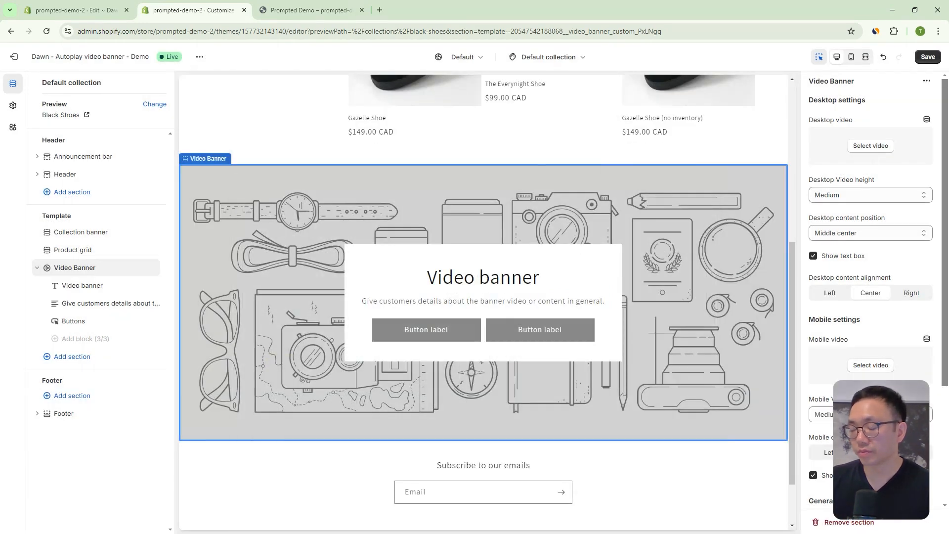
left_click(870, 145)
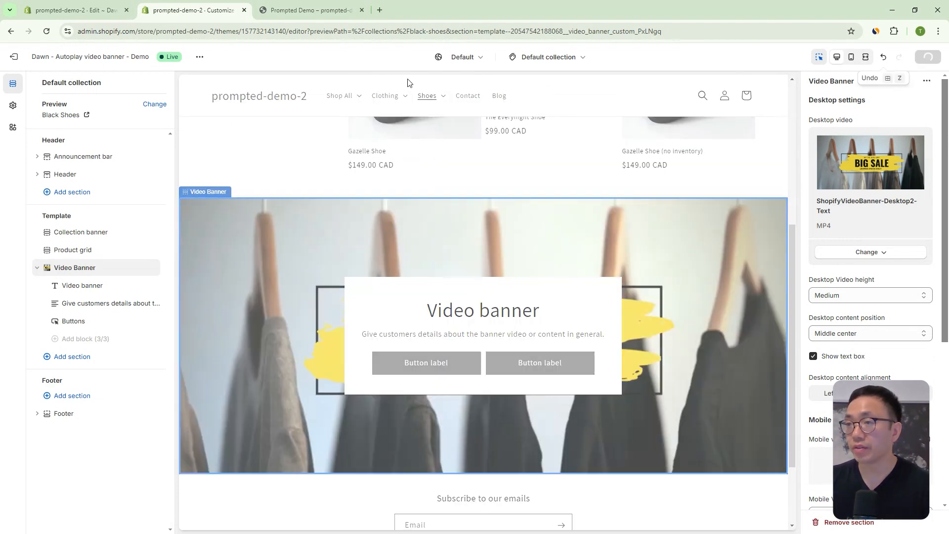
left_click(308, 10)
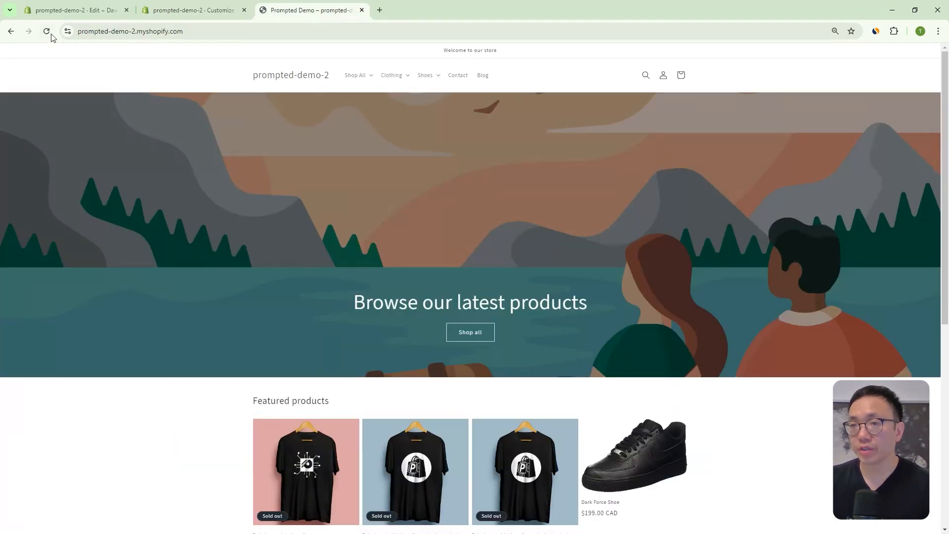
Reload the live store and view the BIG SALE banner on the All Clothing collection page.
left_click(46, 30)
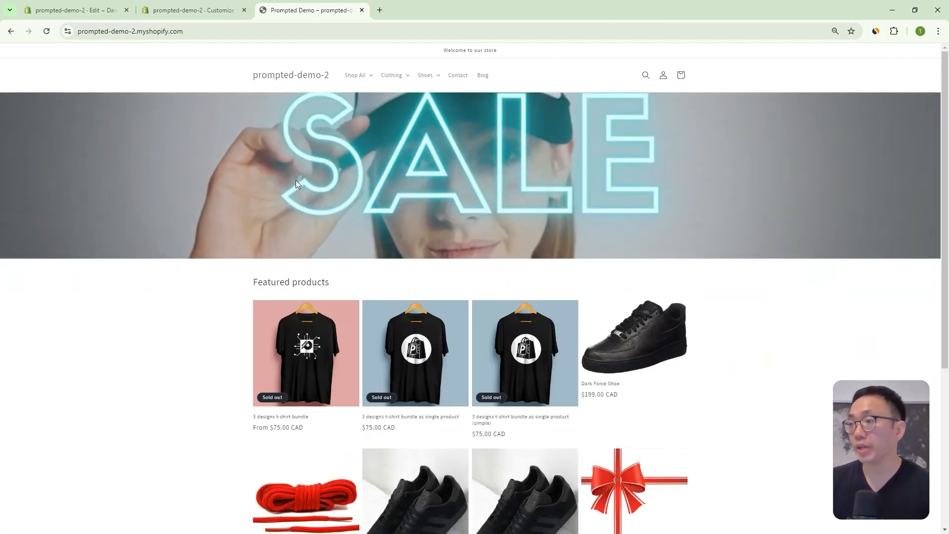
left_click(392, 75)
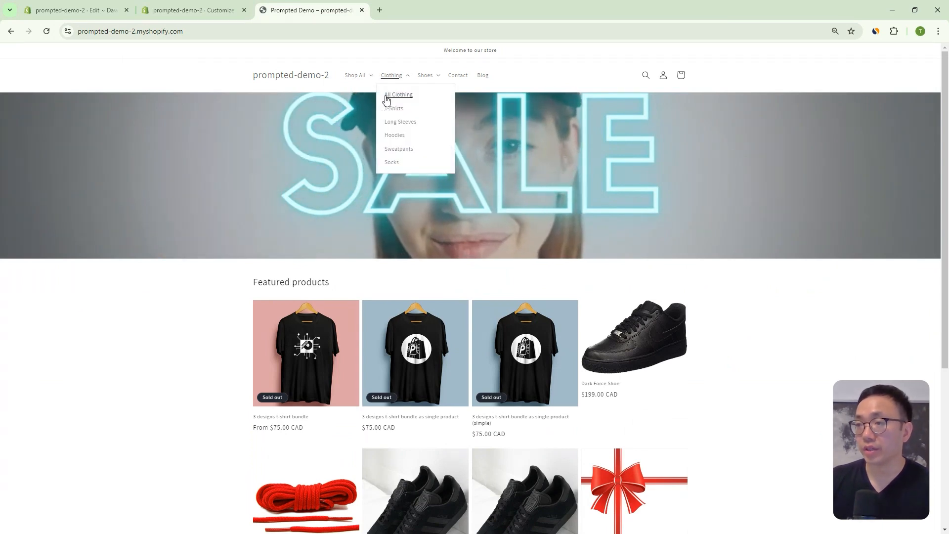
left_click(398, 95)
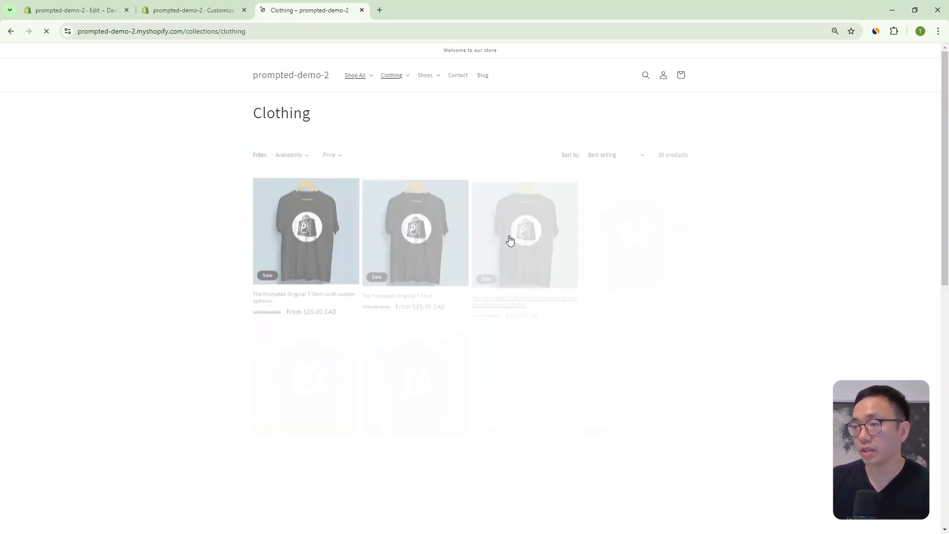
scroll("down", 3)
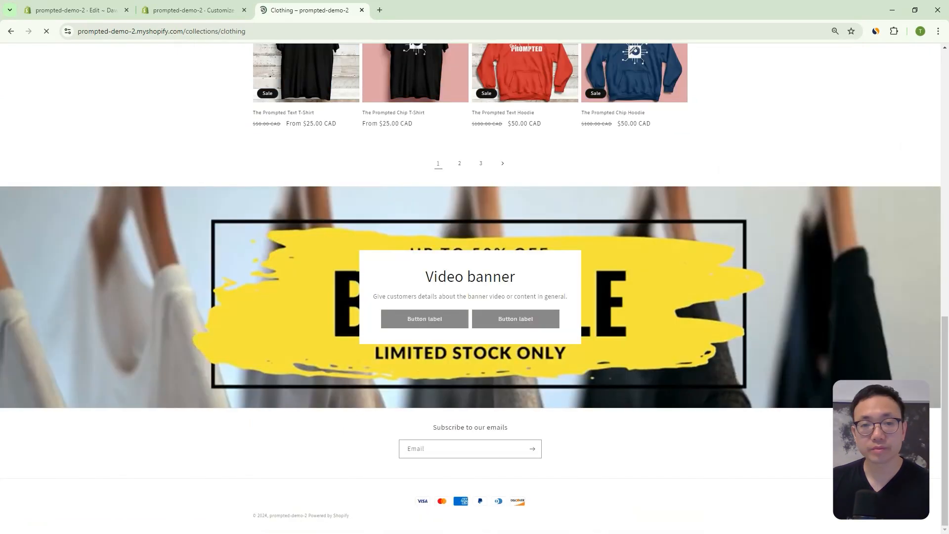